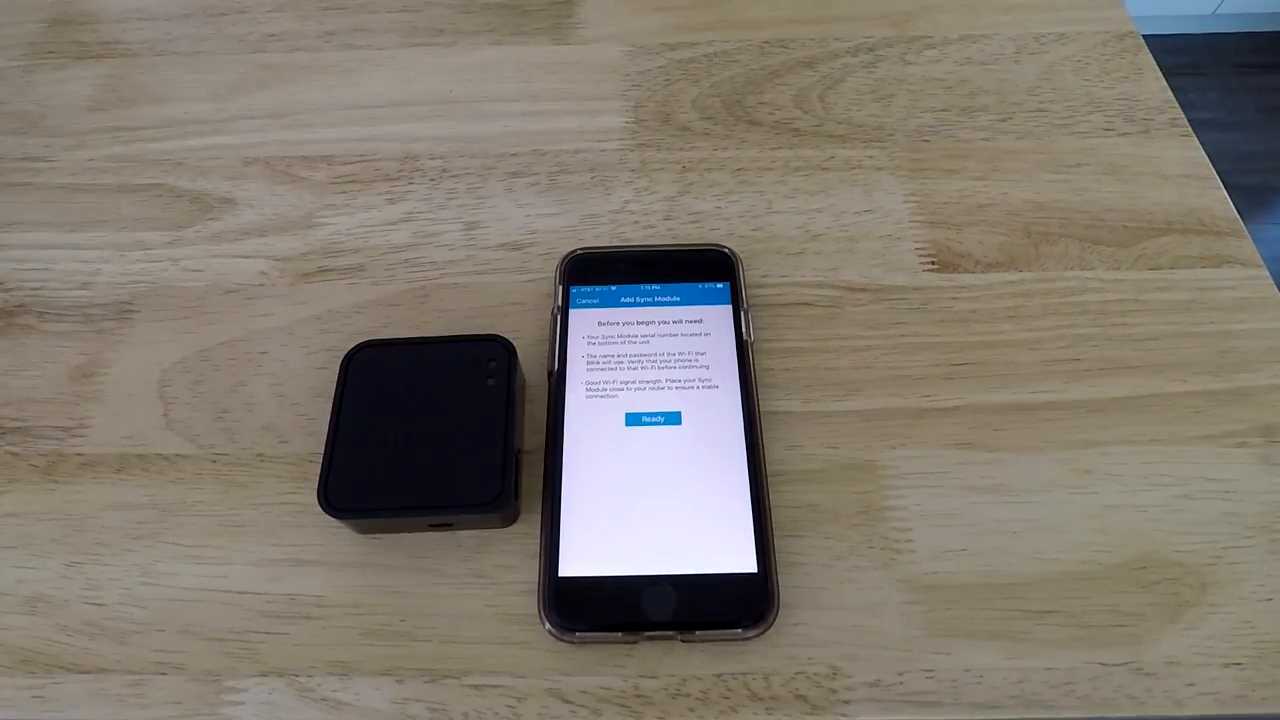
- Confirm Ready on the Add Sync Module screen and allow camera access
left_click(652, 420)
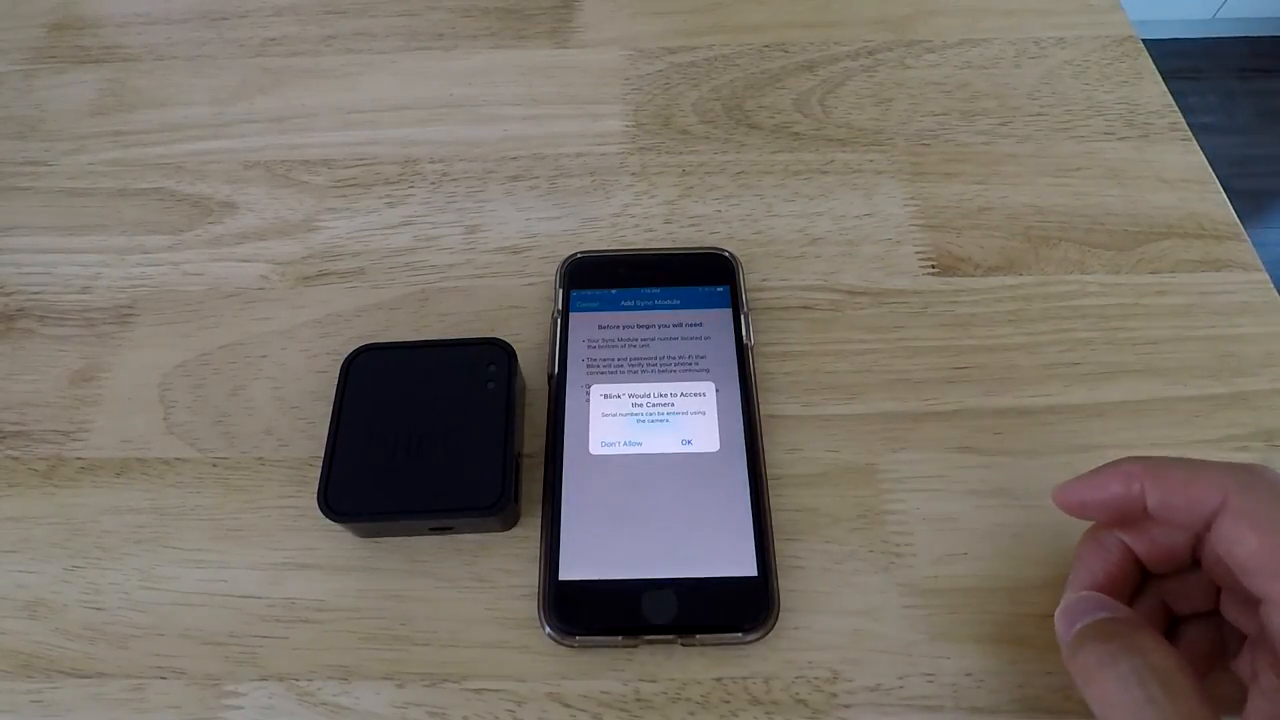
left_click(684, 444)
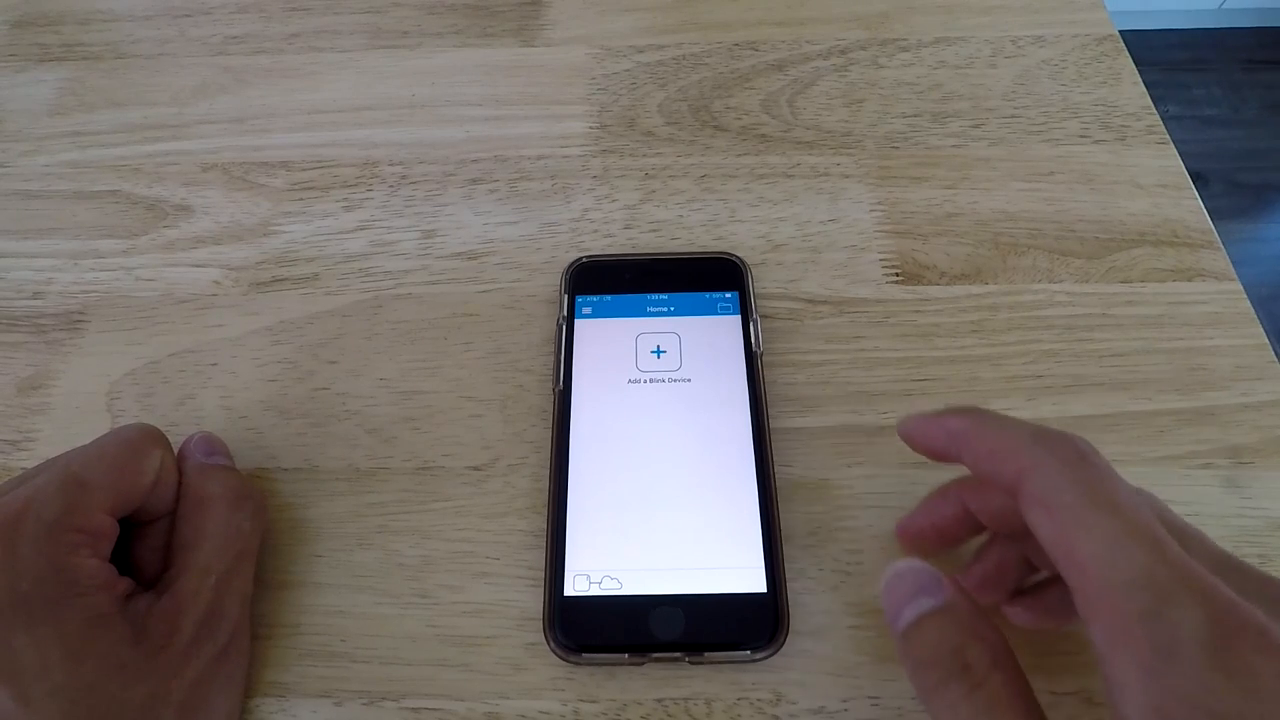
- Add a new Blink device and proceed past the Add Device checklist with Ready
left_click(656, 350)
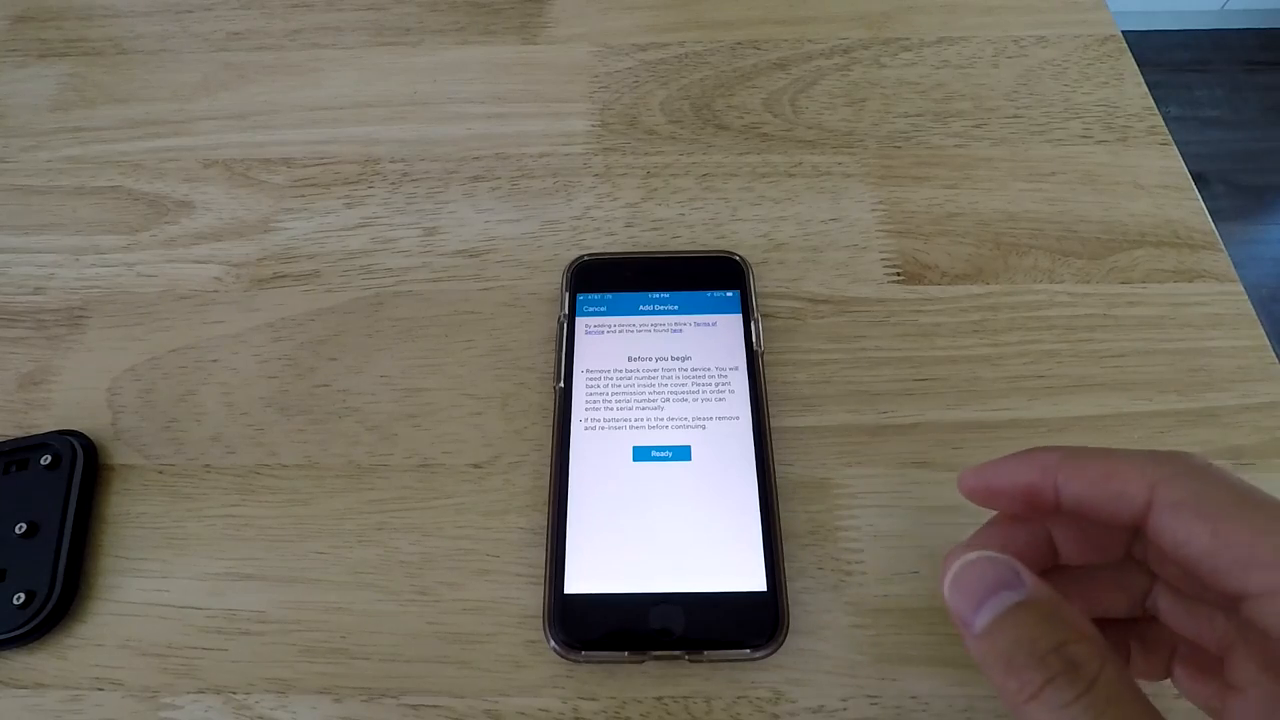
left_click(660, 452)
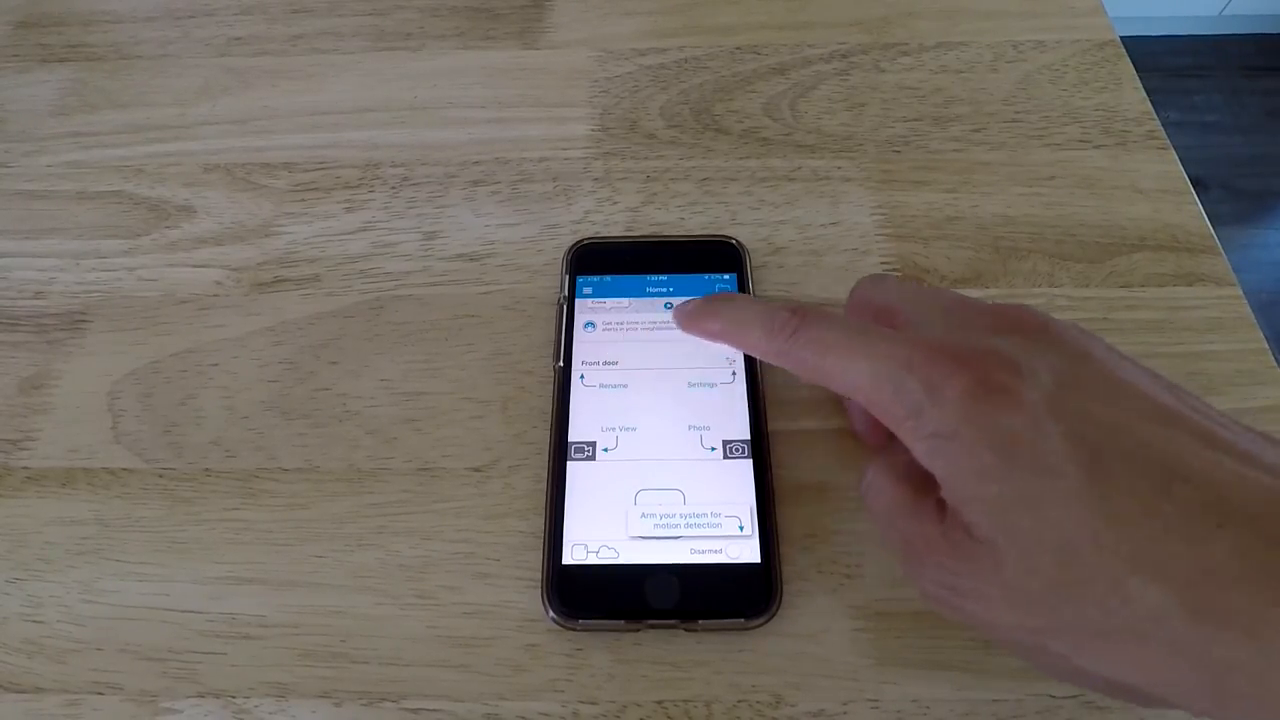
left_click(612, 384)
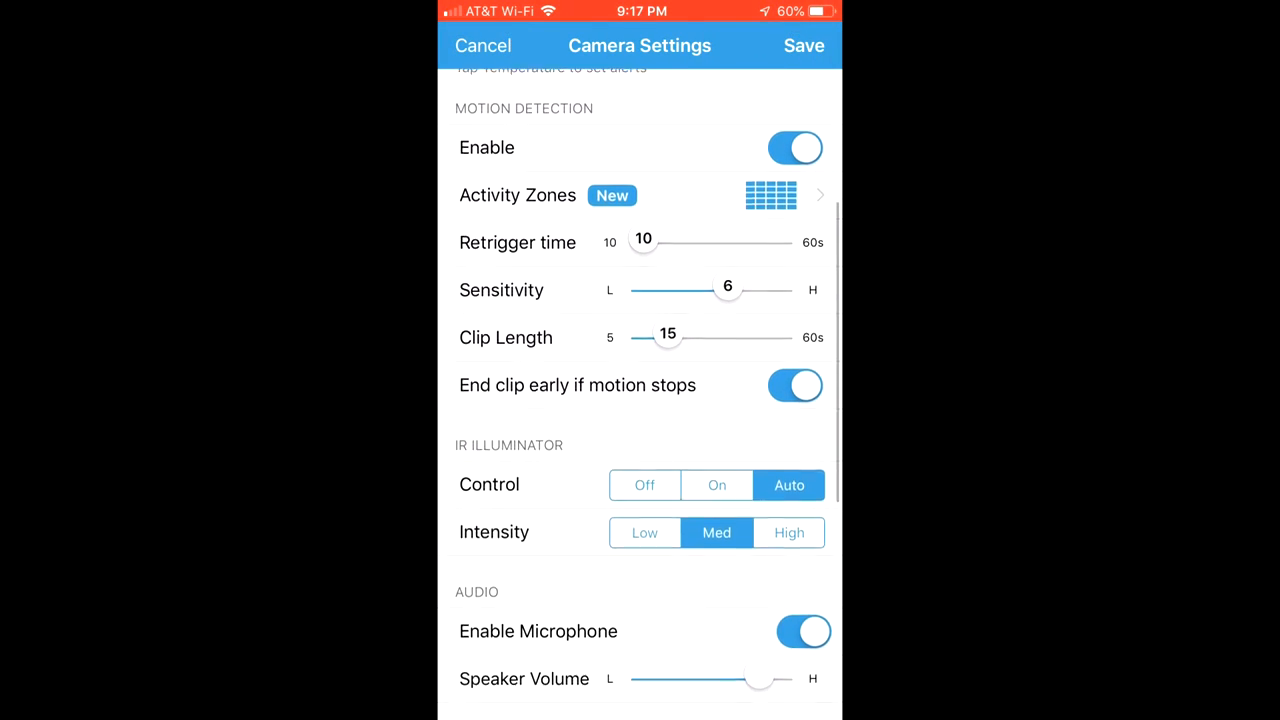
- Adjust the Front door motion Sensitivity slider through 3, 5, 7, 6 and 5, ending at 7
scroll("down", 3)
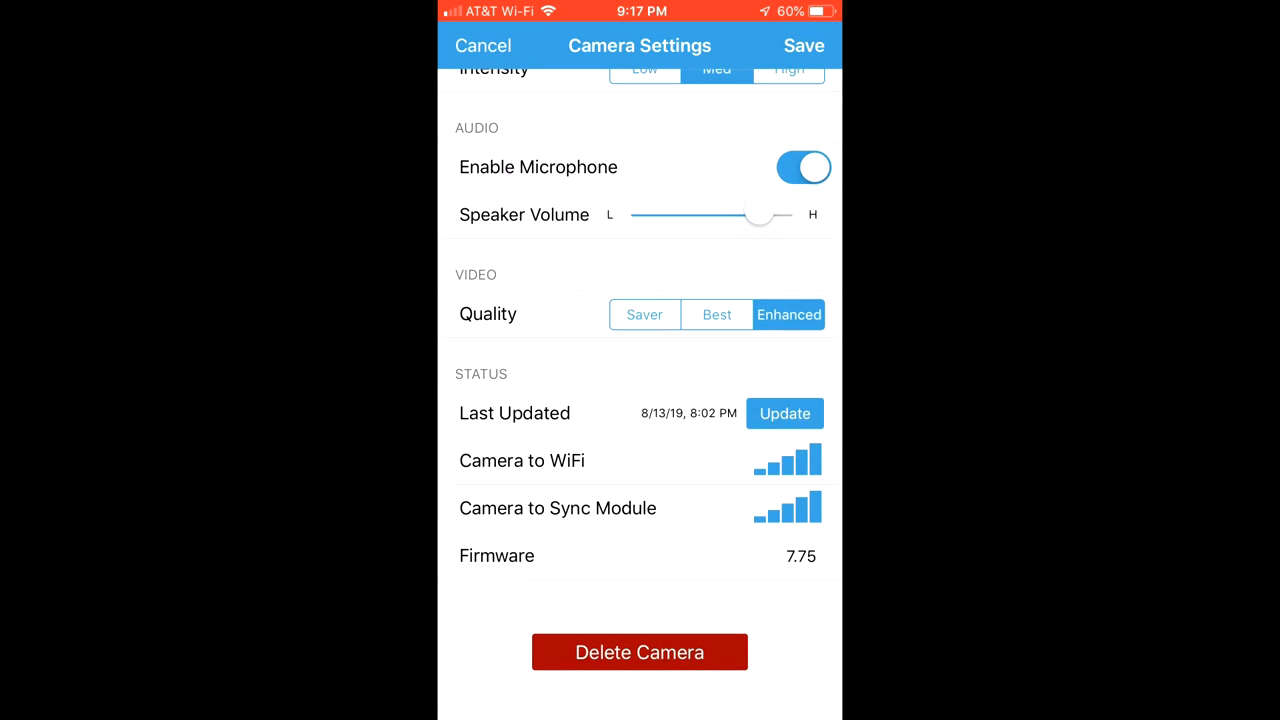
scroll("down", 3)
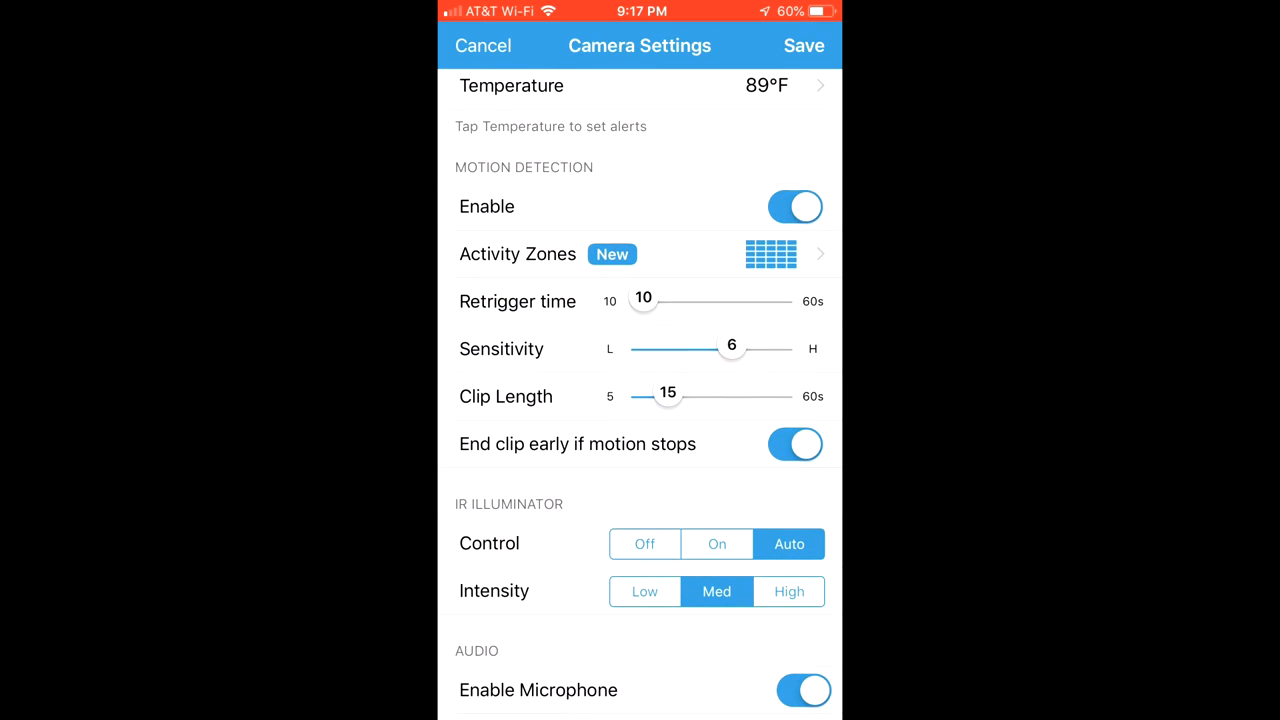
left_click_drag(732, 348, 680, 348)
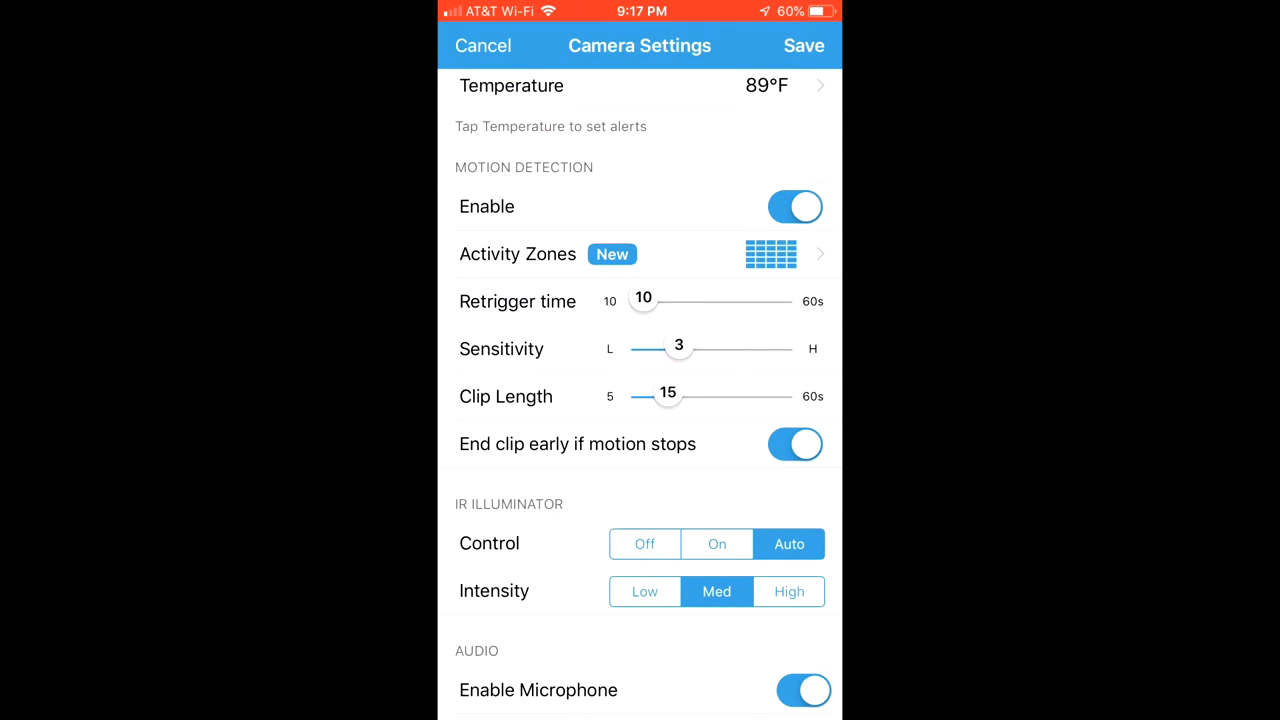
left_click_drag(678, 348, 724, 348)
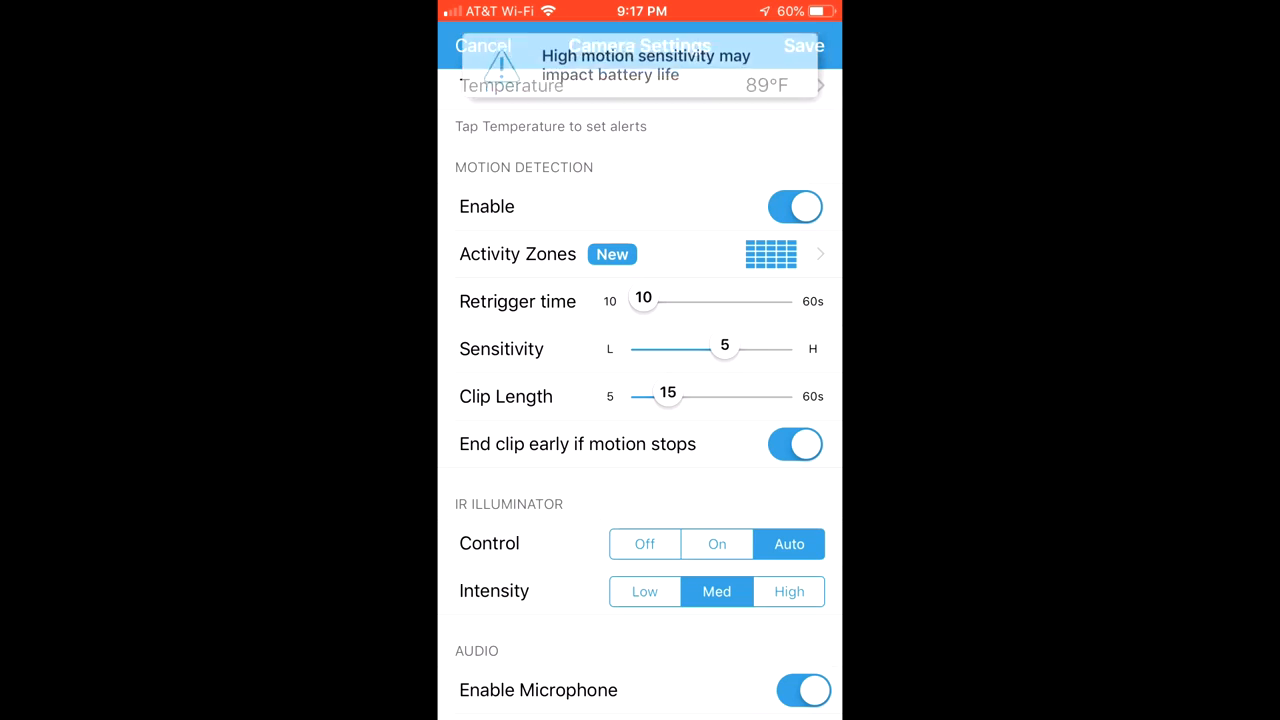
left_click_drag(724, 348, 740, 348)
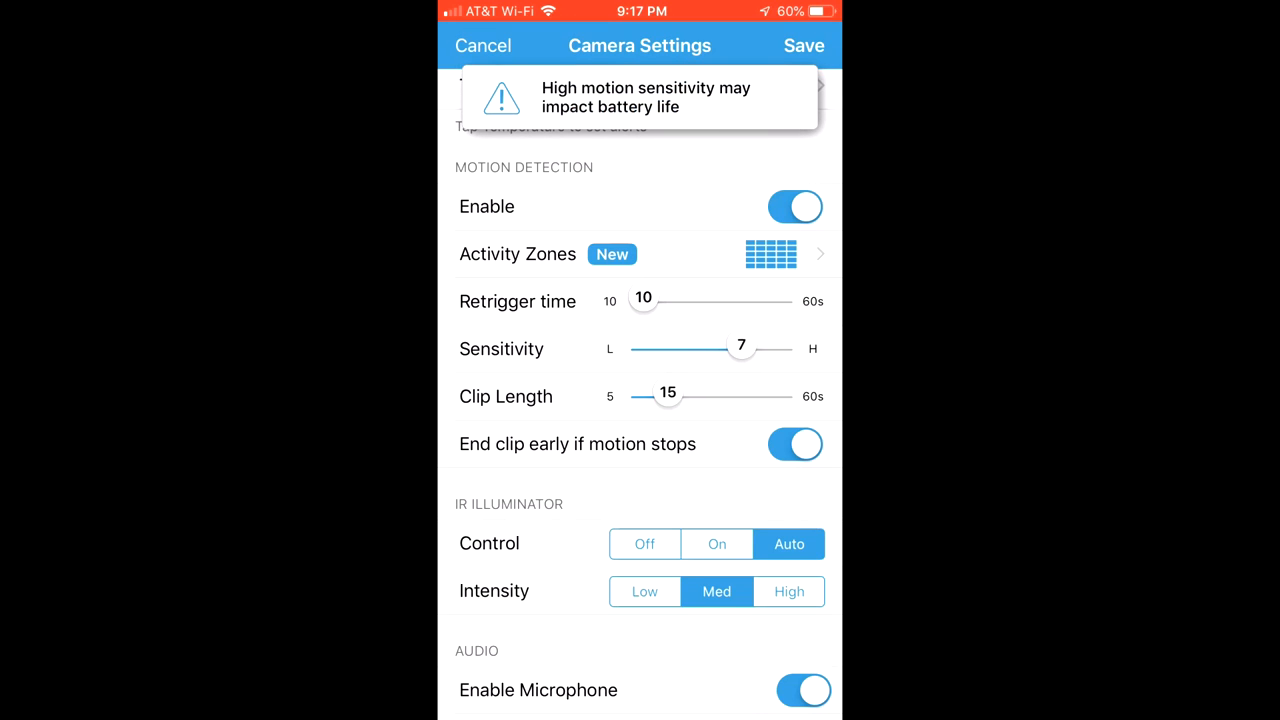
left_click_drag(740, 348, 732, 348)
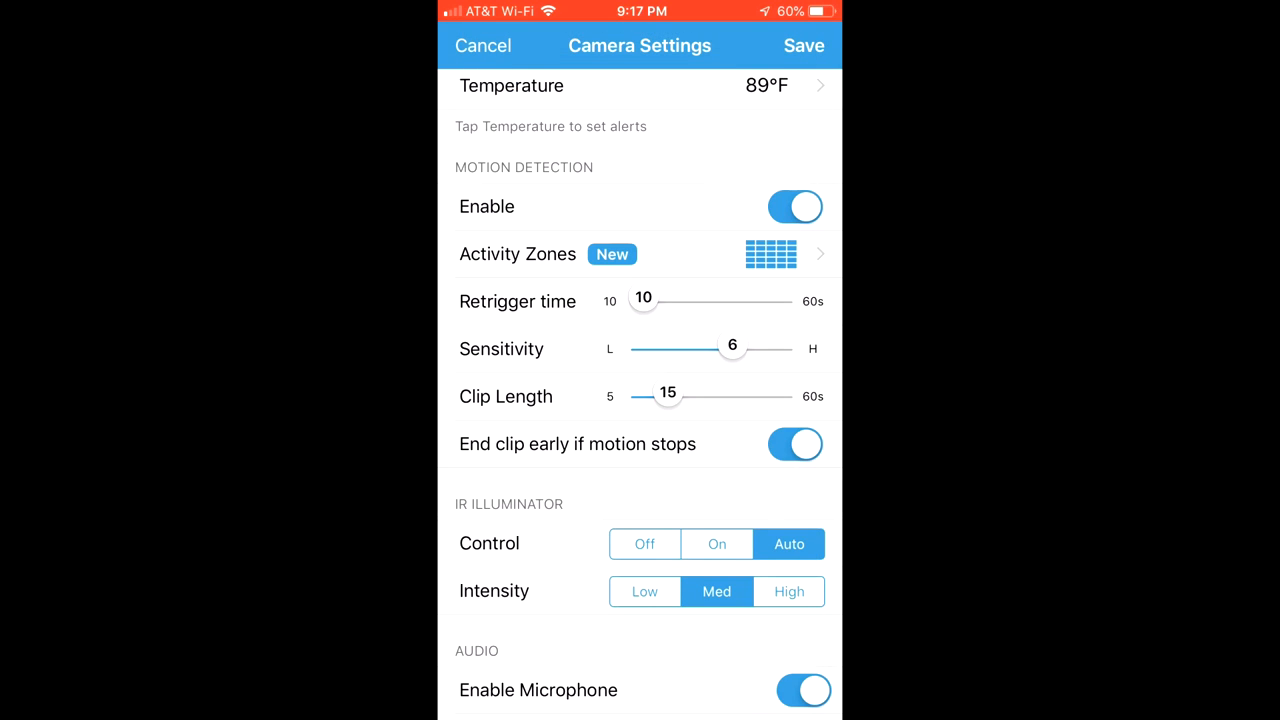
left_click_drag(732, 348, 716, 348)
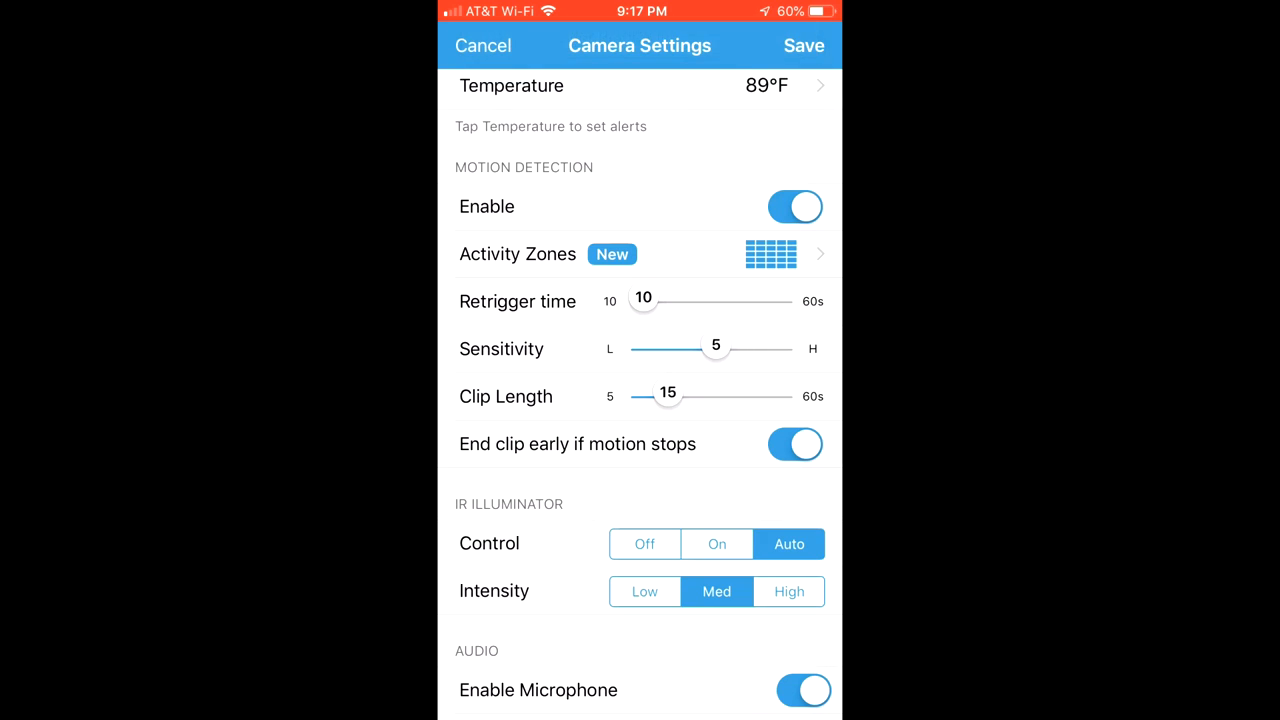
left_click_drag(716, 348, 740, 348)
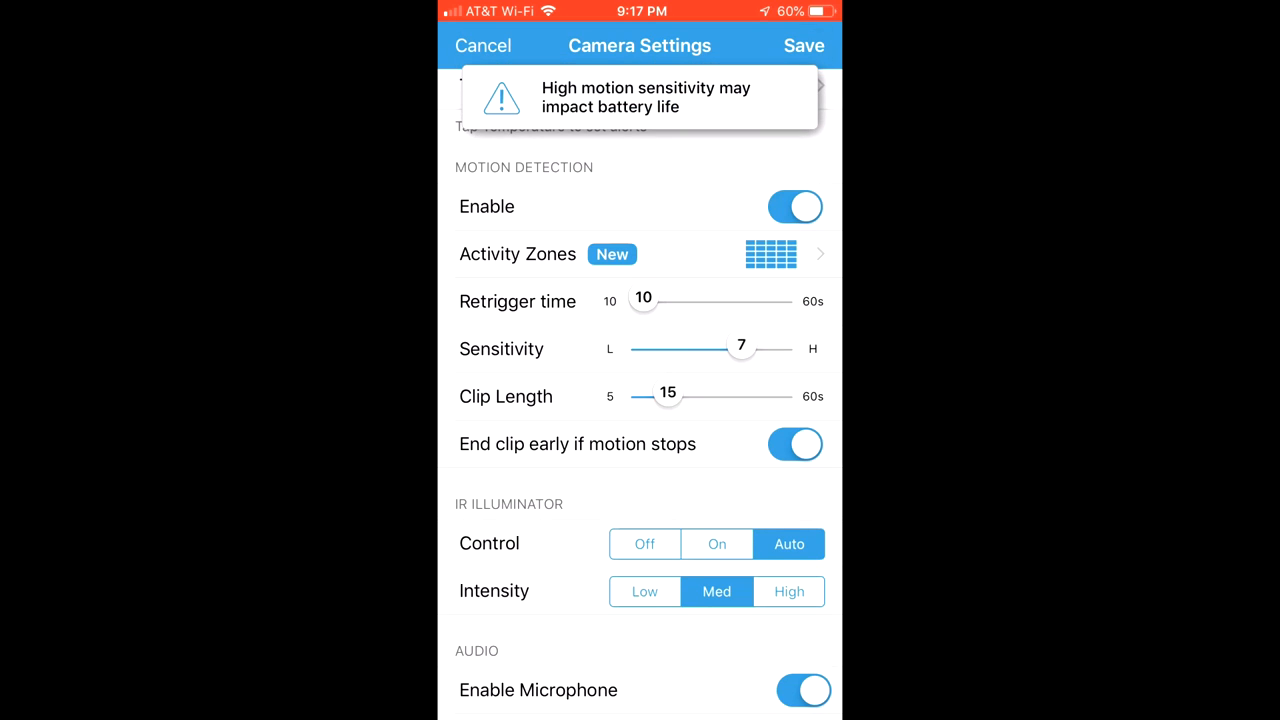
left_click_drag(740, 348, 732, 348)
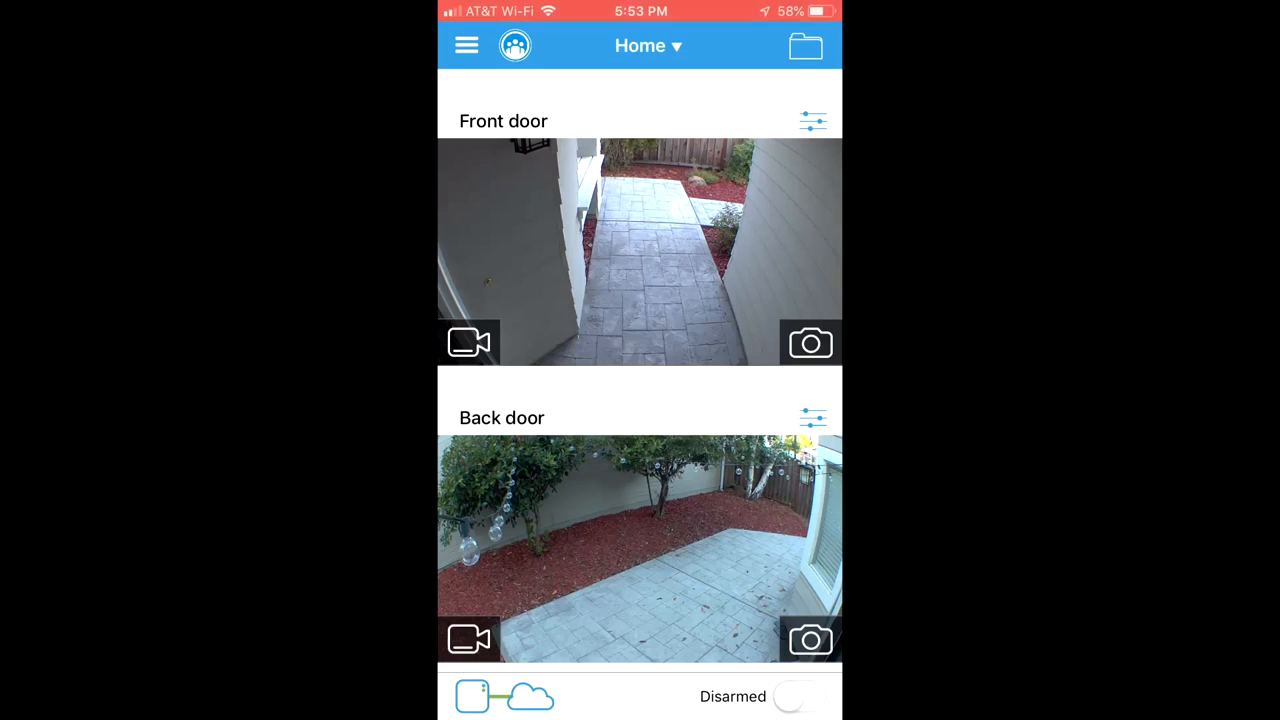
- Refresh the Back door activity-zones photo with Update Photo and return Home
left_click(812, 418)
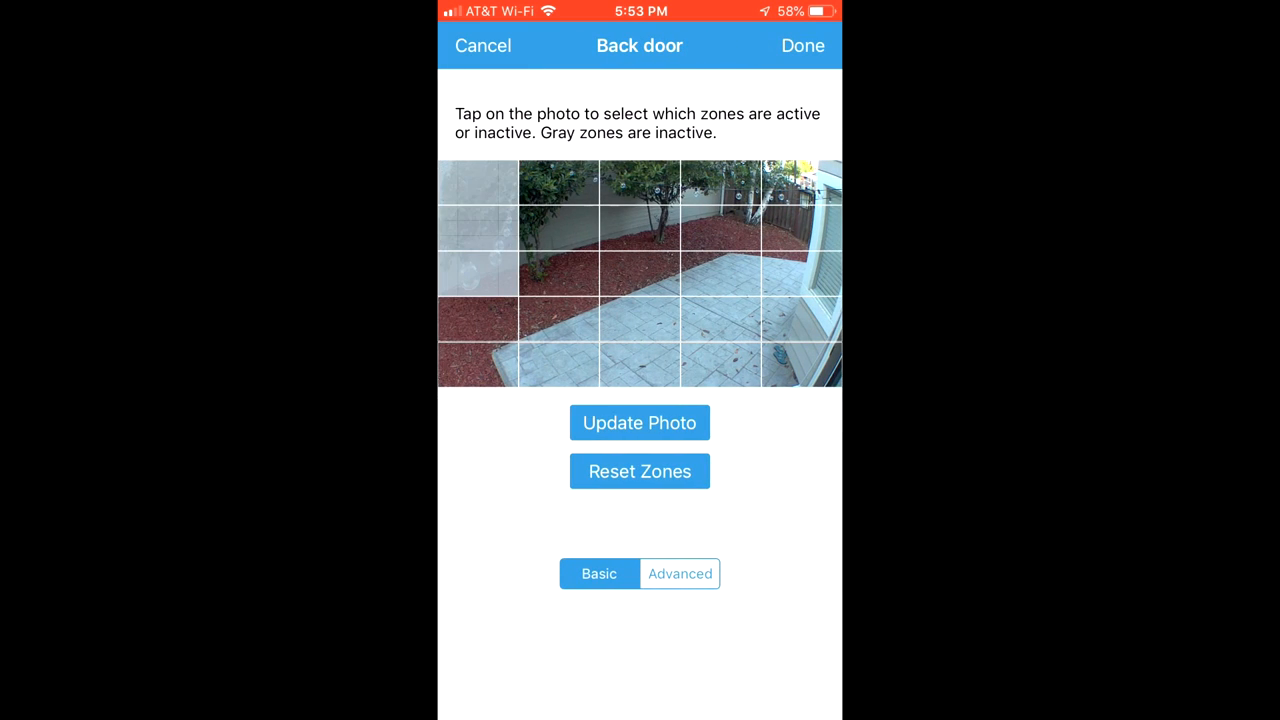
left_click(558, 180)
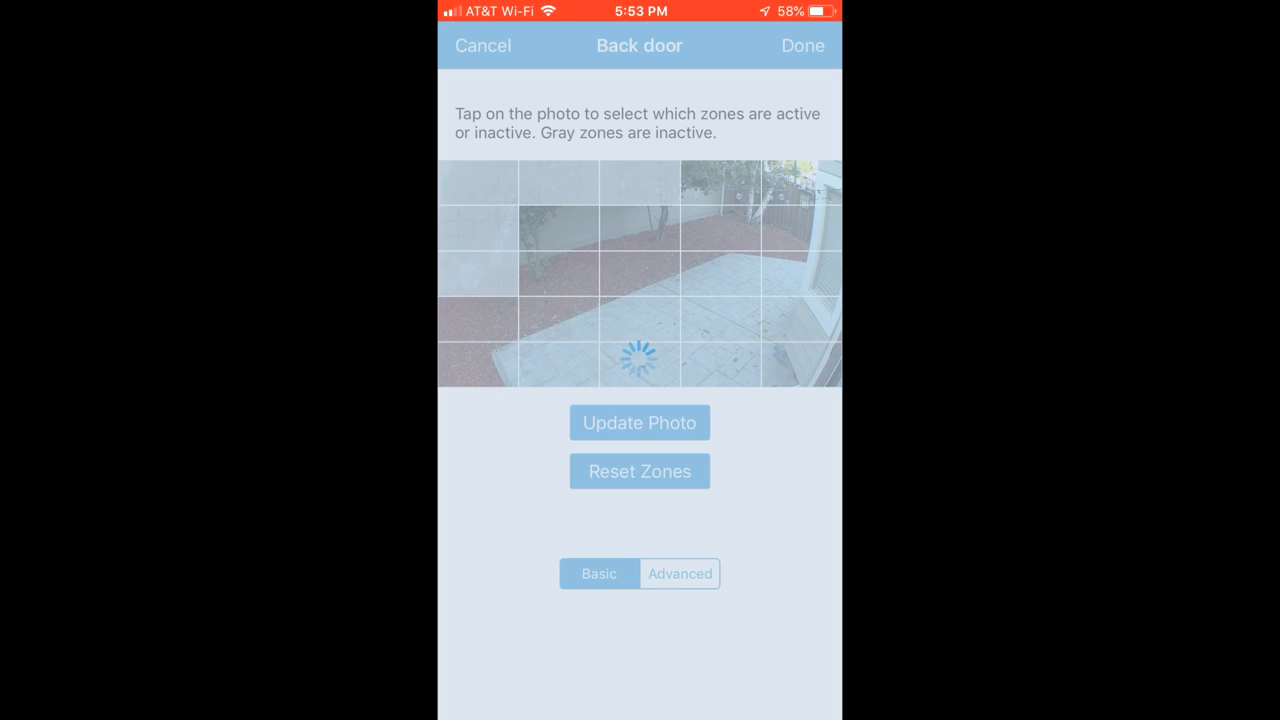
left_click(482, 44)
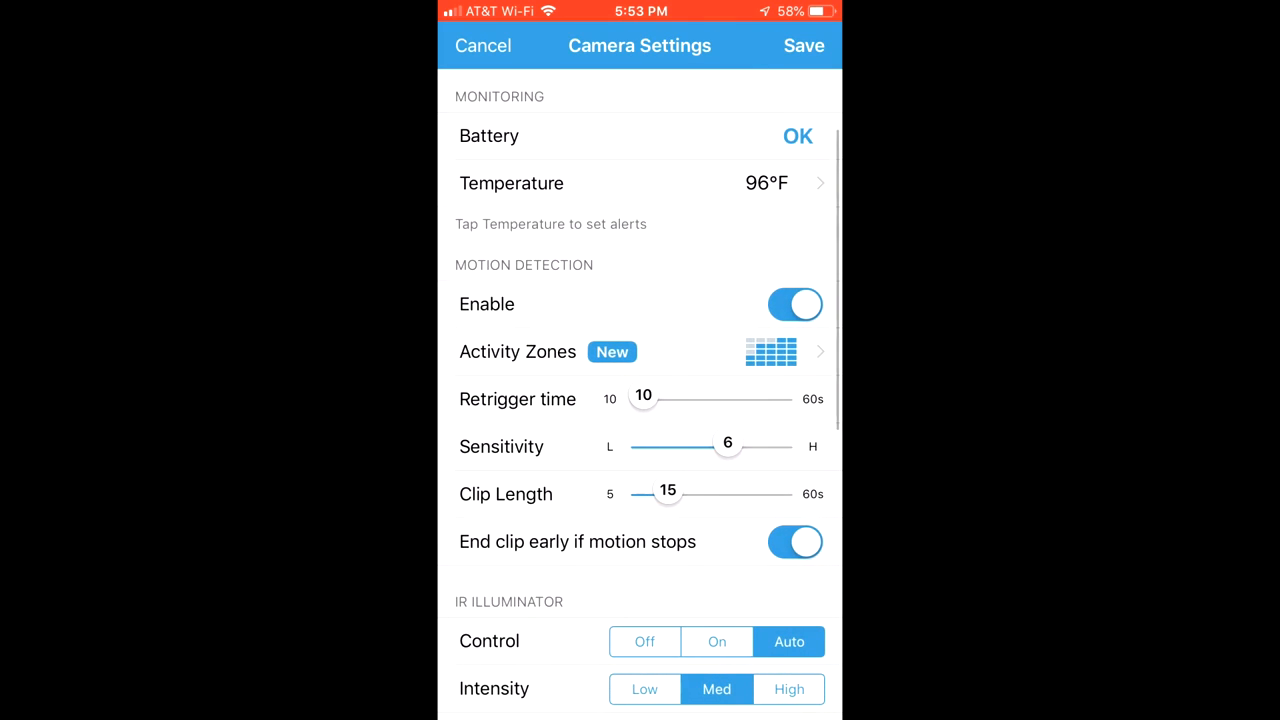
left_click(484, 46)
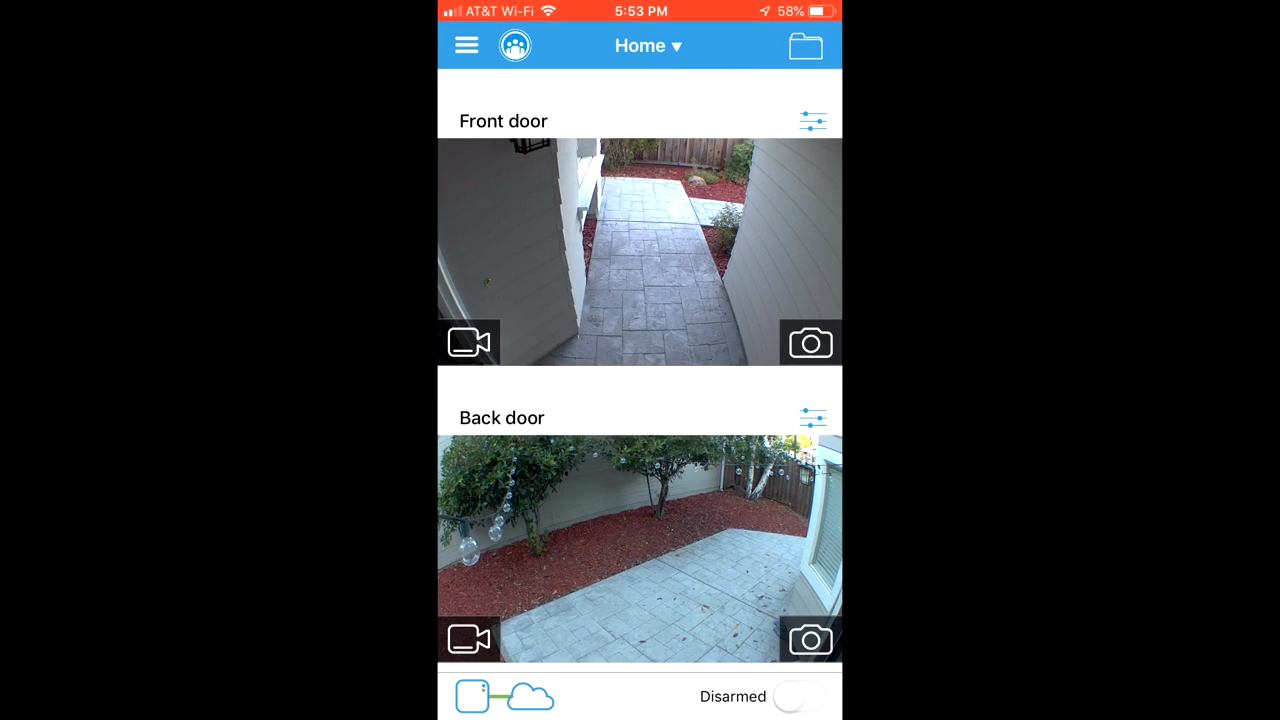
- Reopen Back door settings, update the Activity Zones photo again and finish
left_click(812, 418)
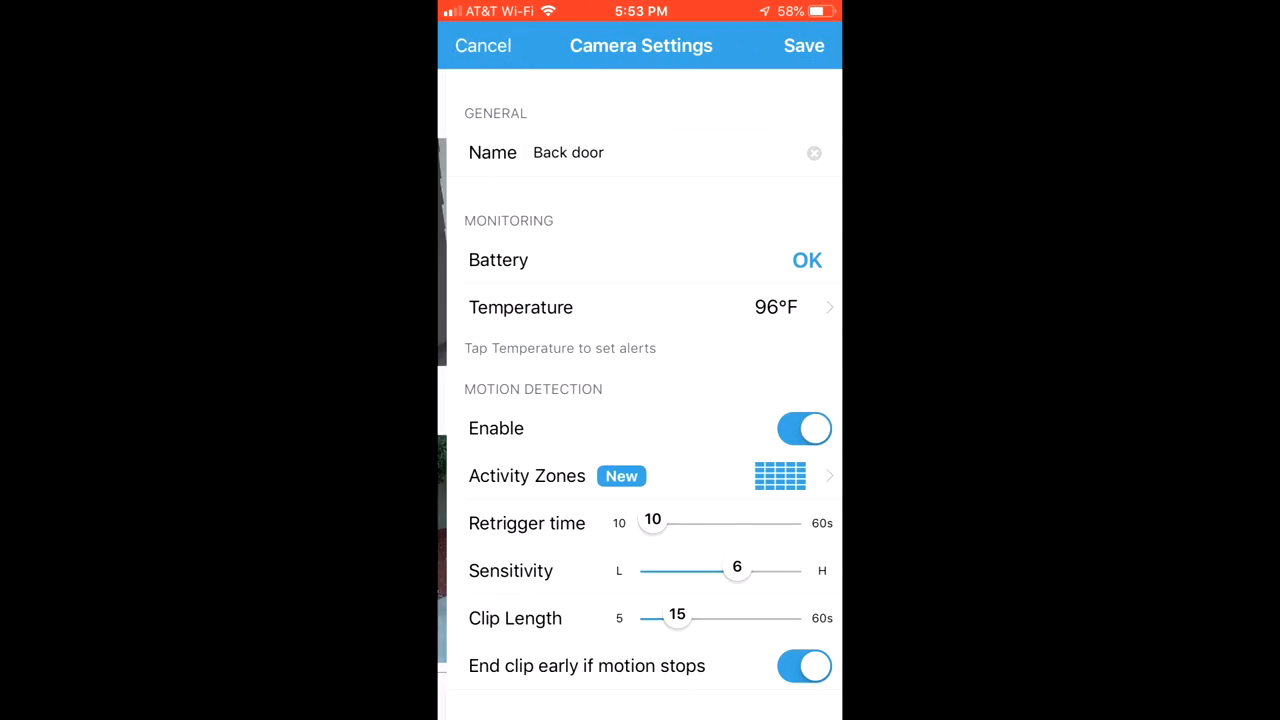
left_click(780, 476)
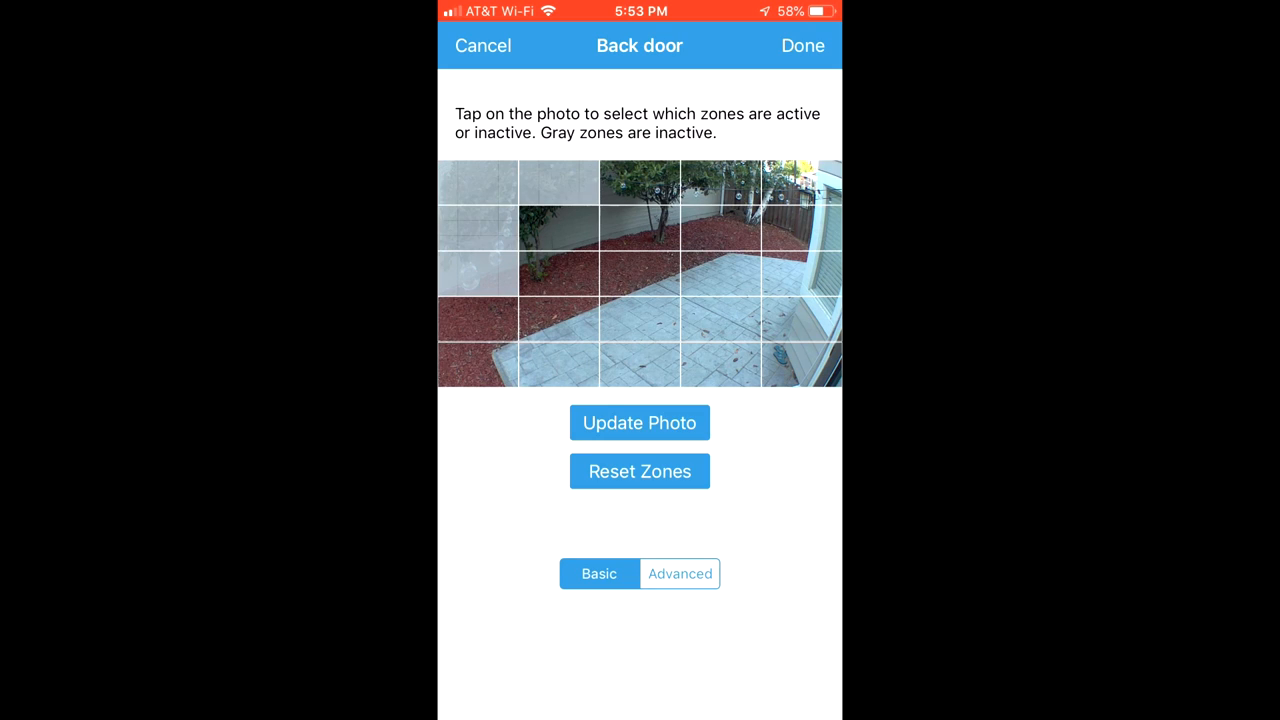
left_click(640, 184)
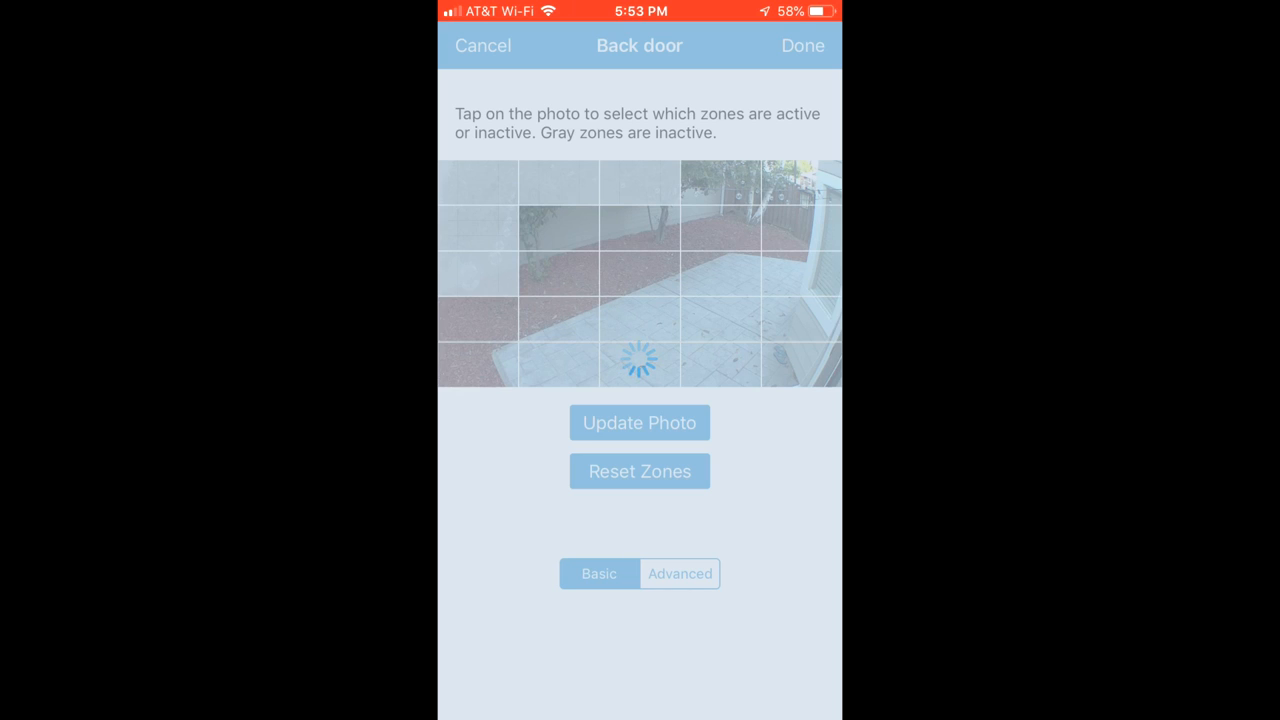
left_click(484, 44)
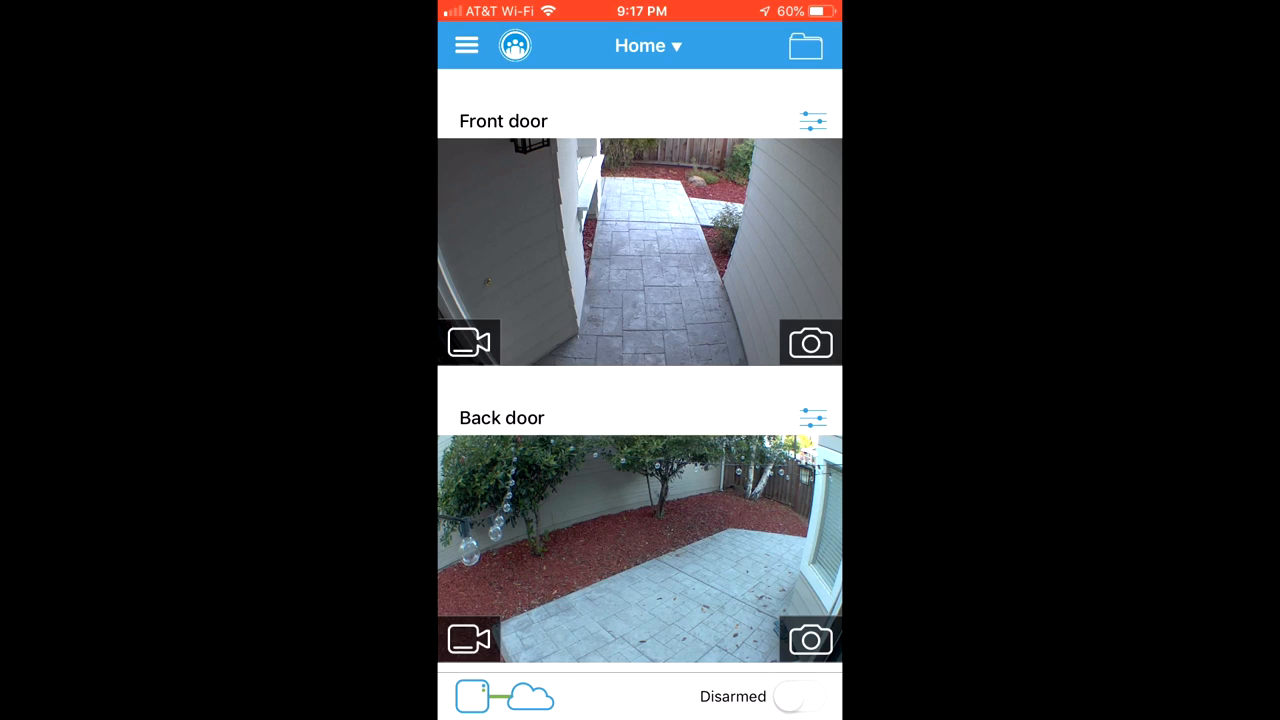
- Review the Front door camera settings down to status and firmware 7.75
left_click(812, 132)
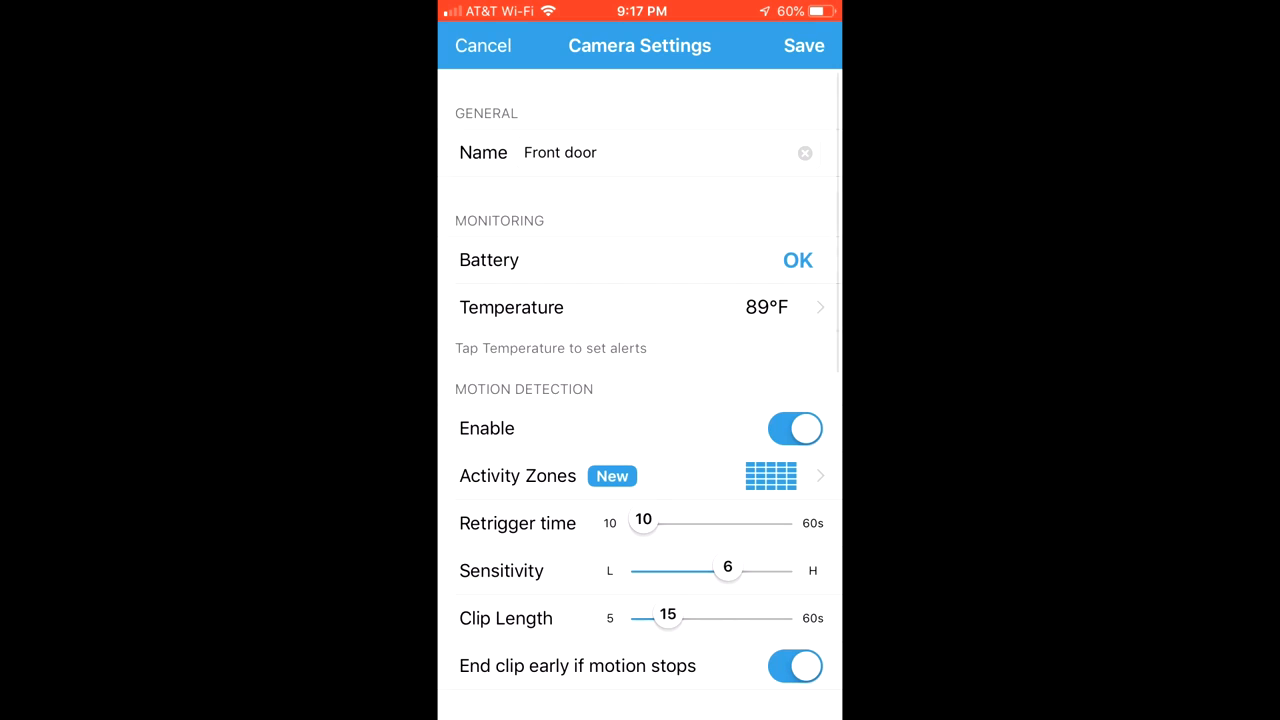
scroll("down", 3)
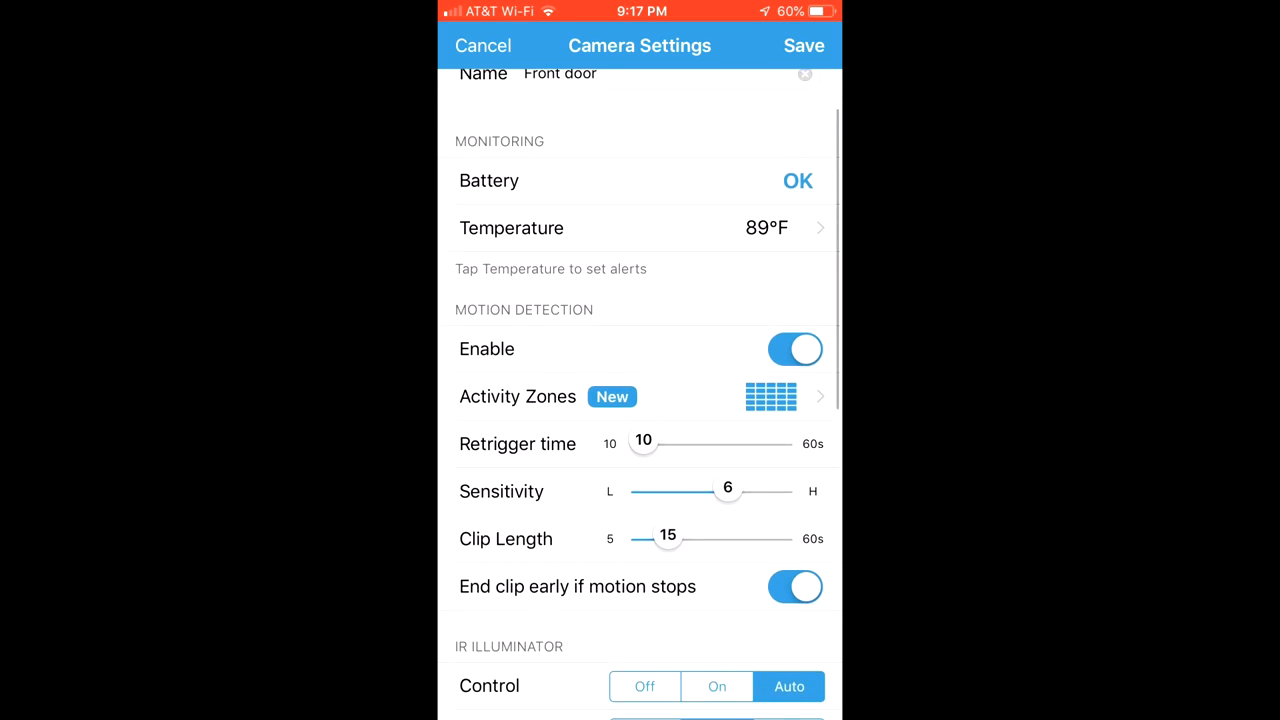
scroll("down", 3)
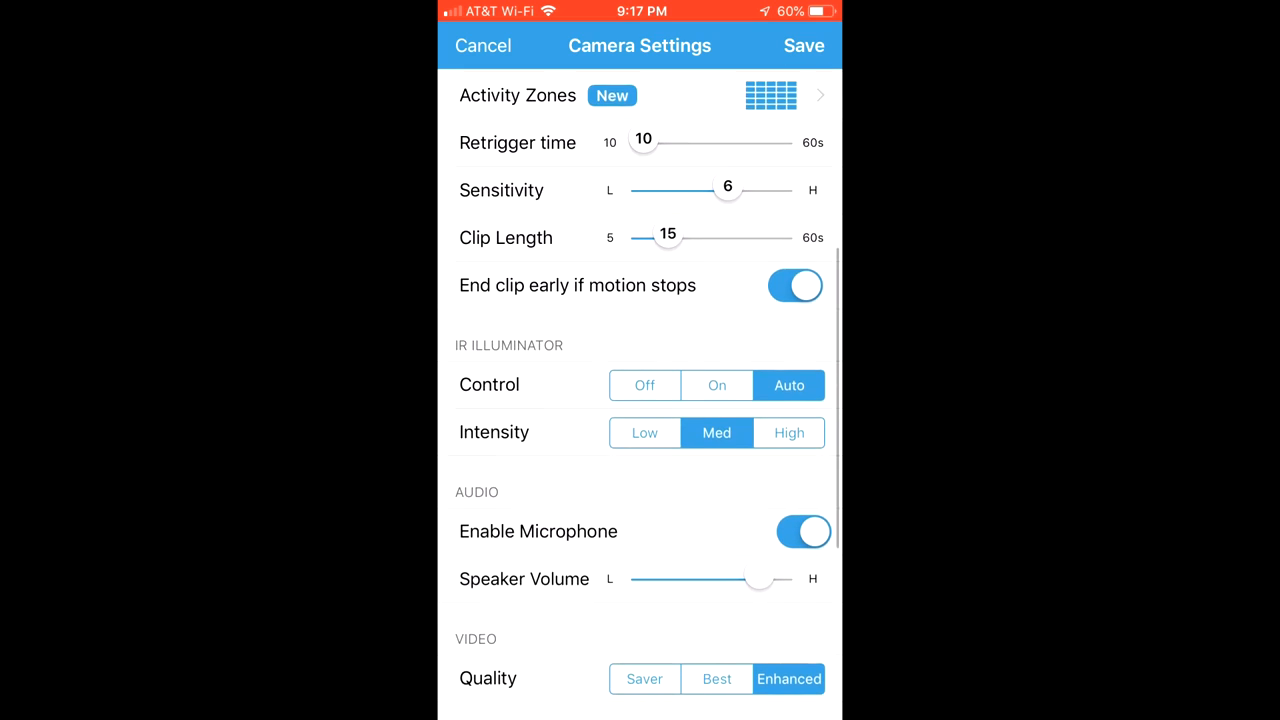
scroll("down", 3)
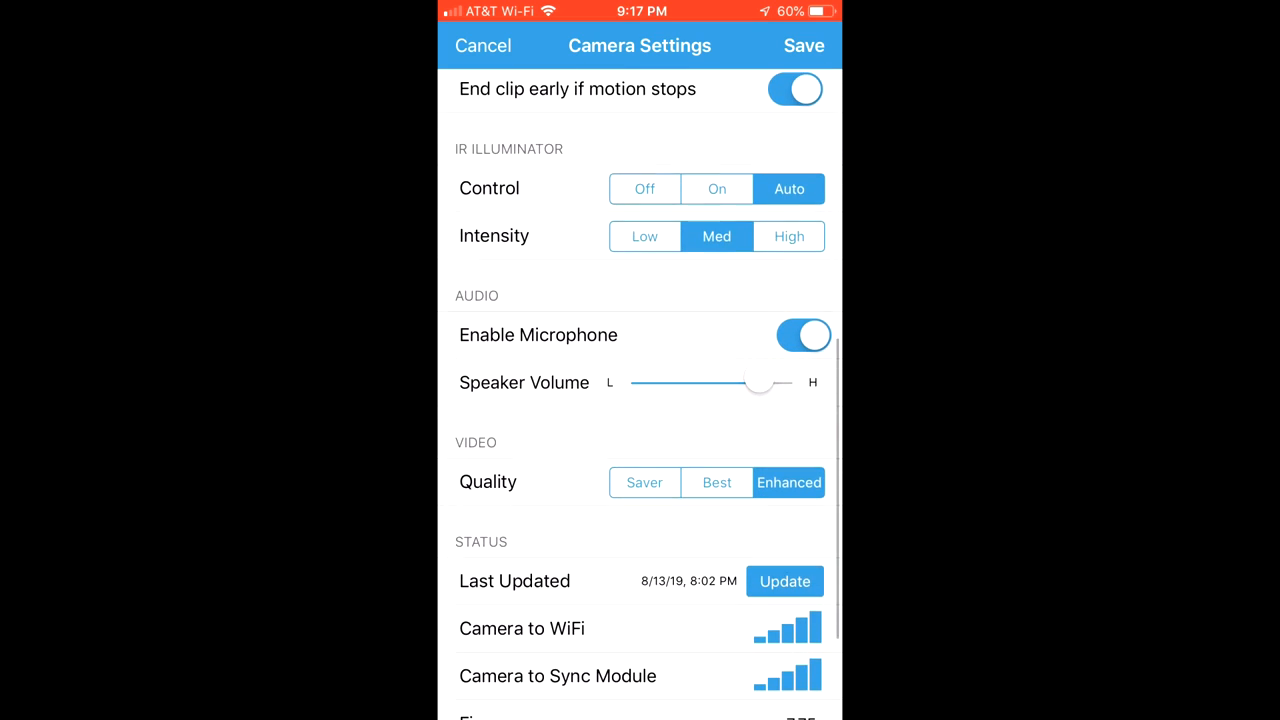
scroll("down", 3)
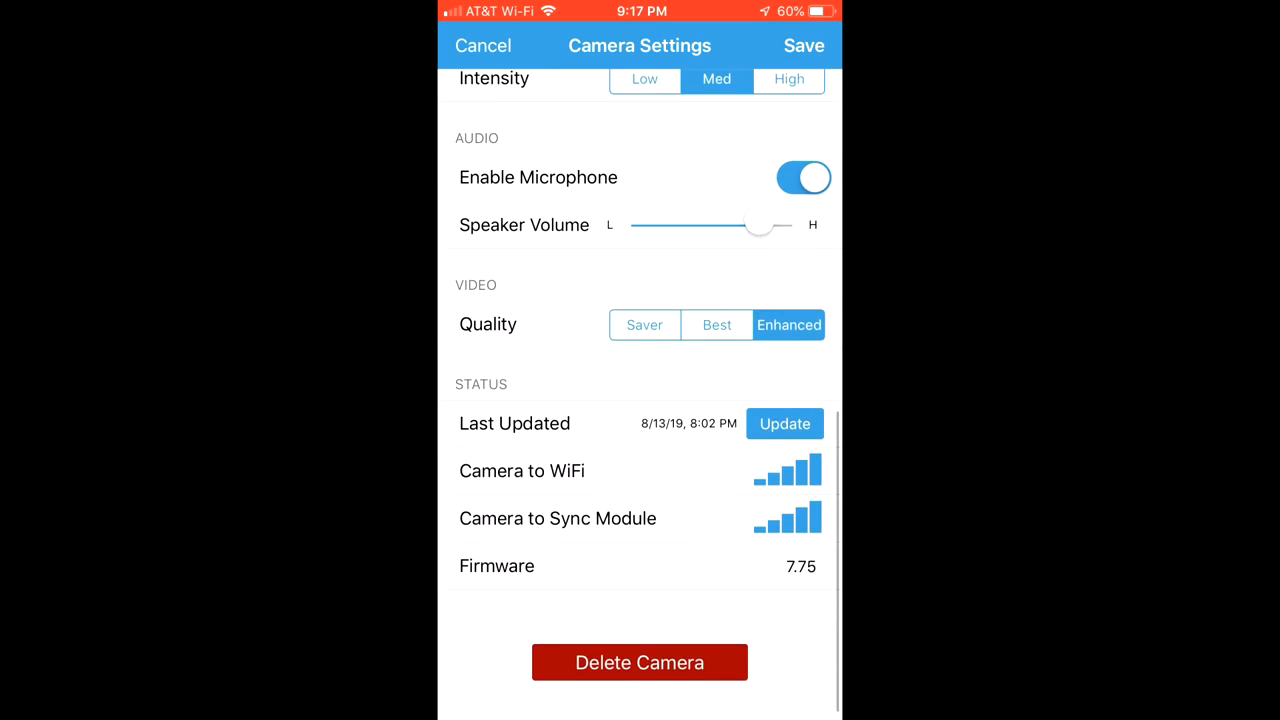
scroll("up", 3)
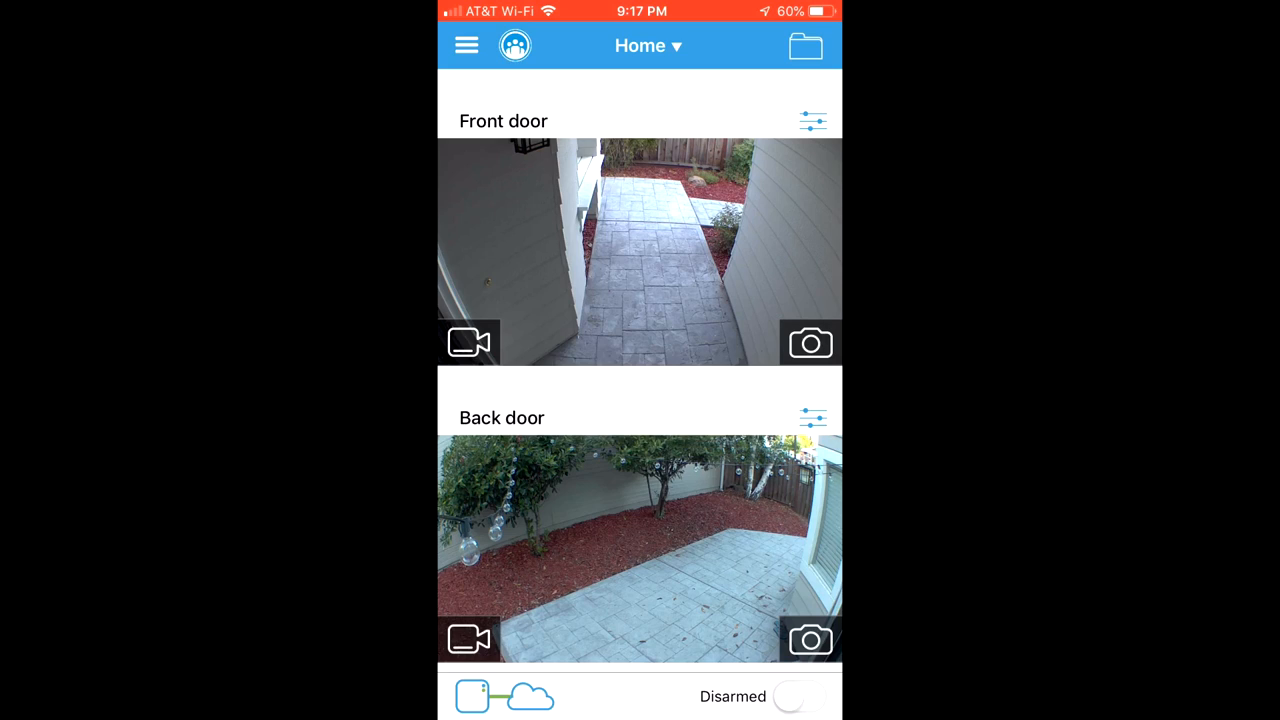
- Reopen the Front door camera settings showing battery OK, 89°F and motion detection enabled
left_click(812, 120)
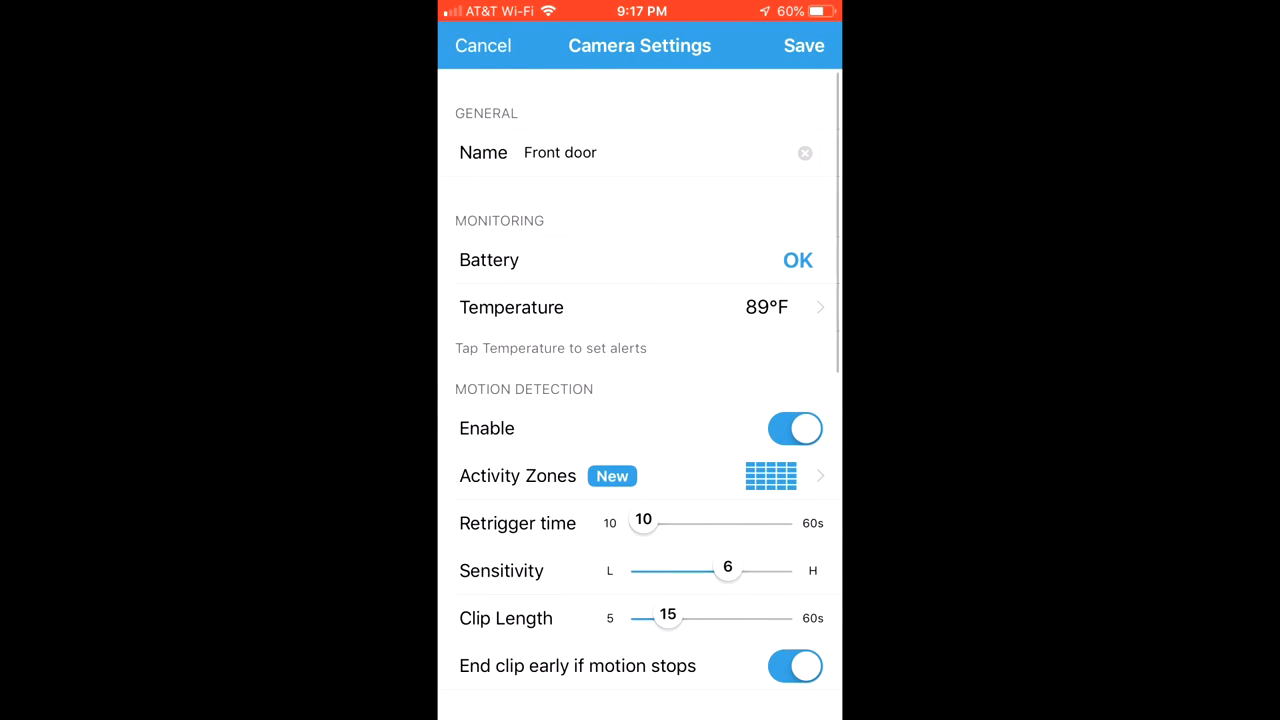
scroll("down", 3)
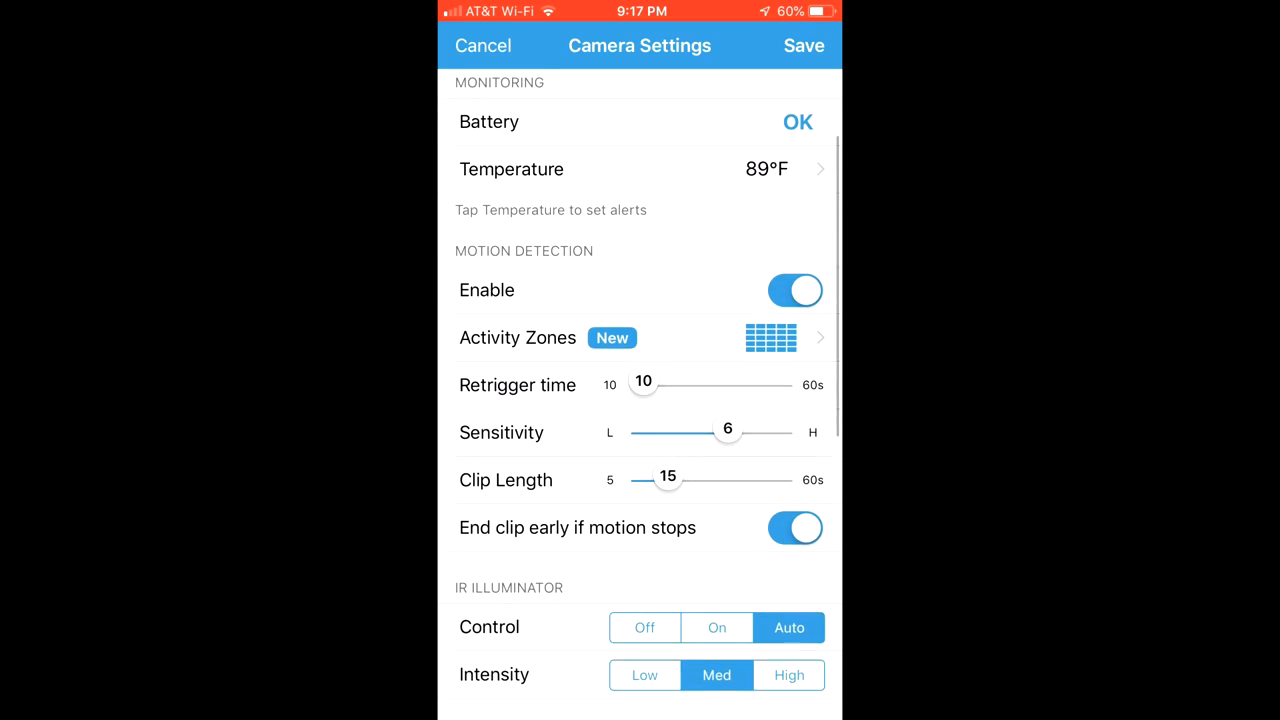
scroll("down", 3)
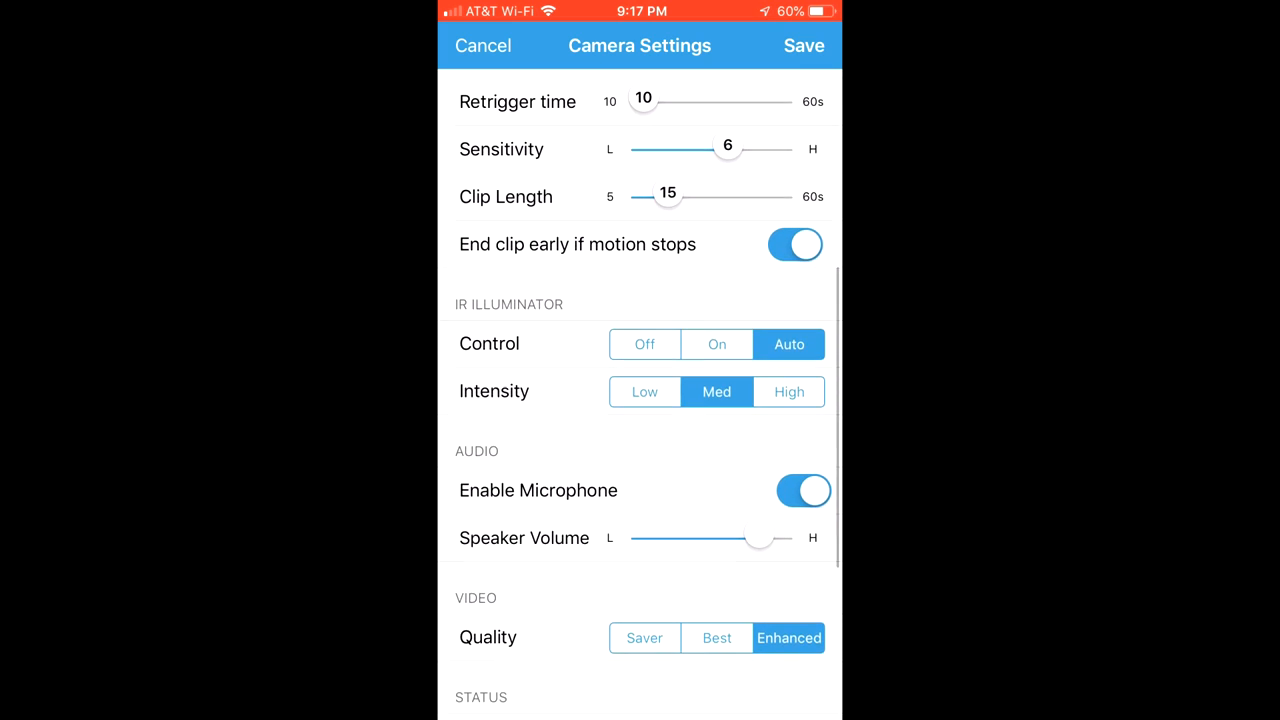
scroll("down", 3)
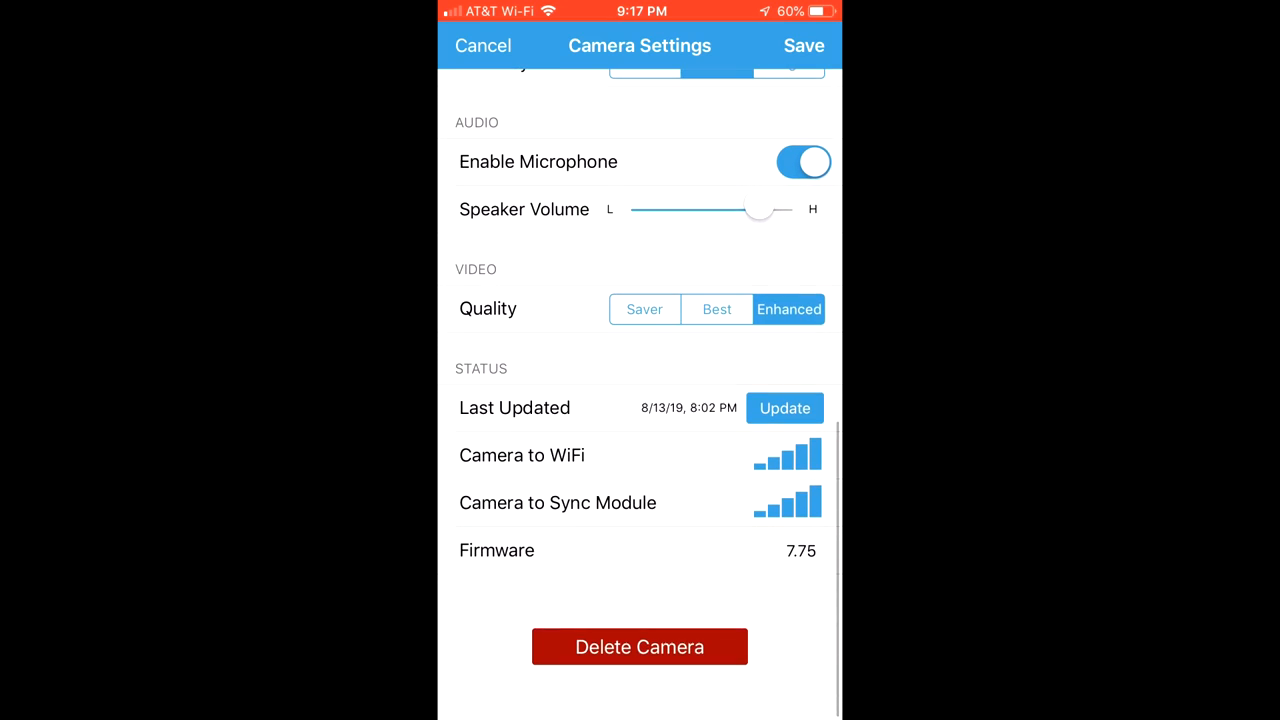
scroll("up", 3)
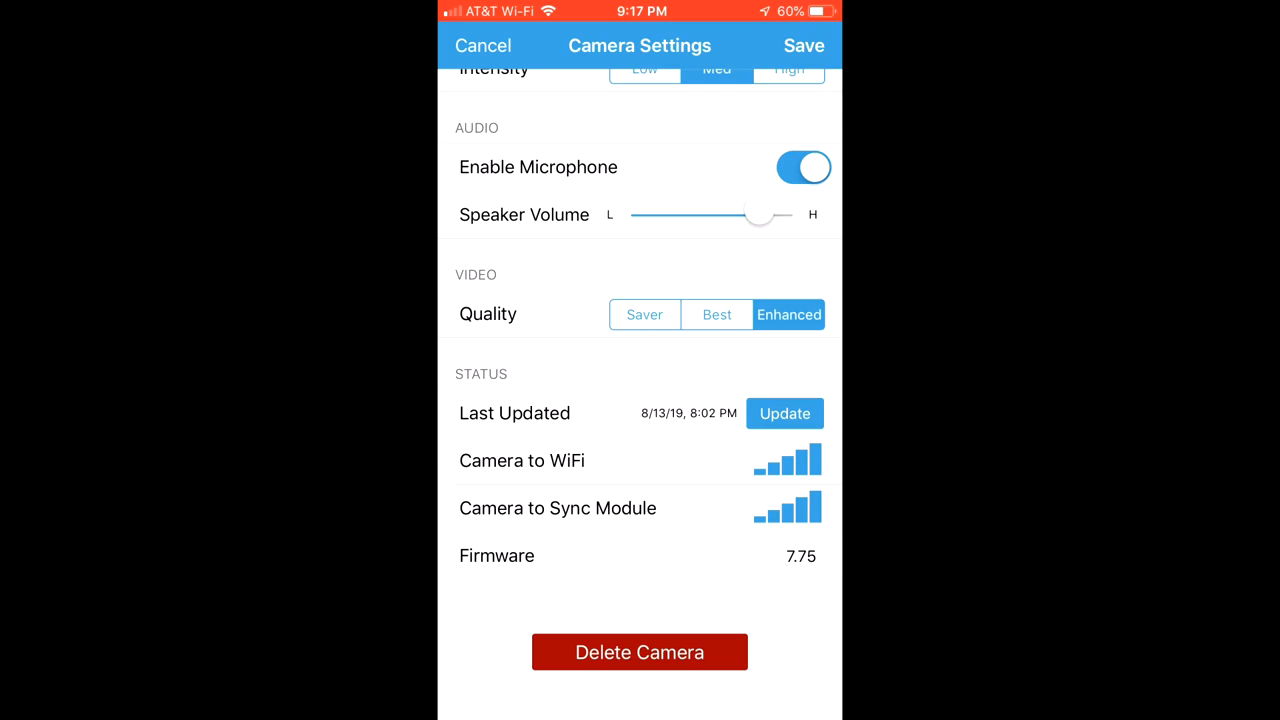
left_click(484, 46)
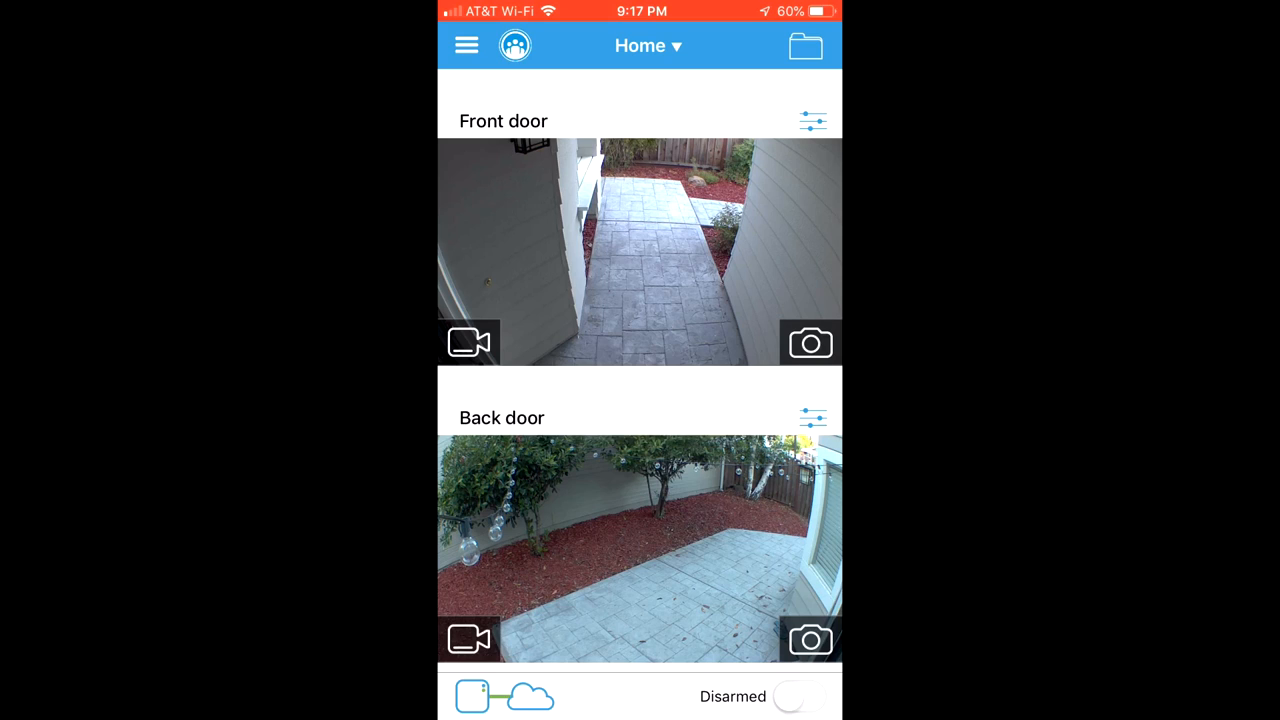
left_click(814, 122)
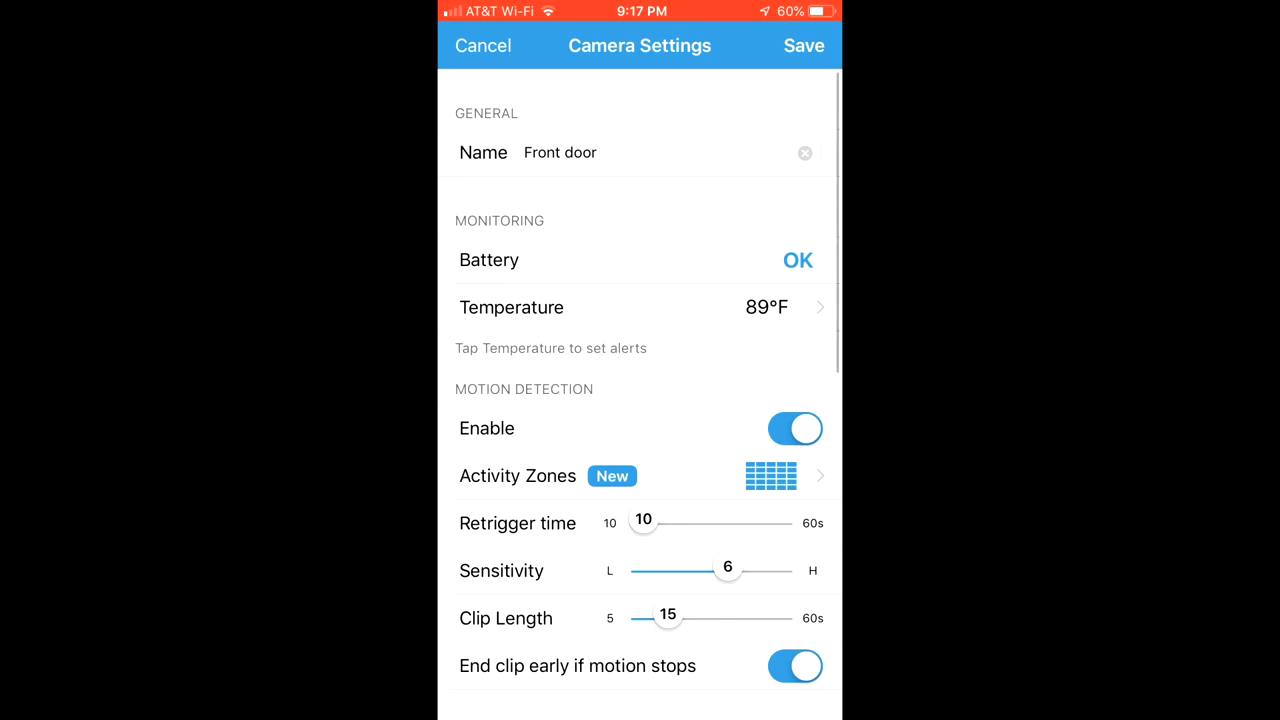
scroll("down", 3)
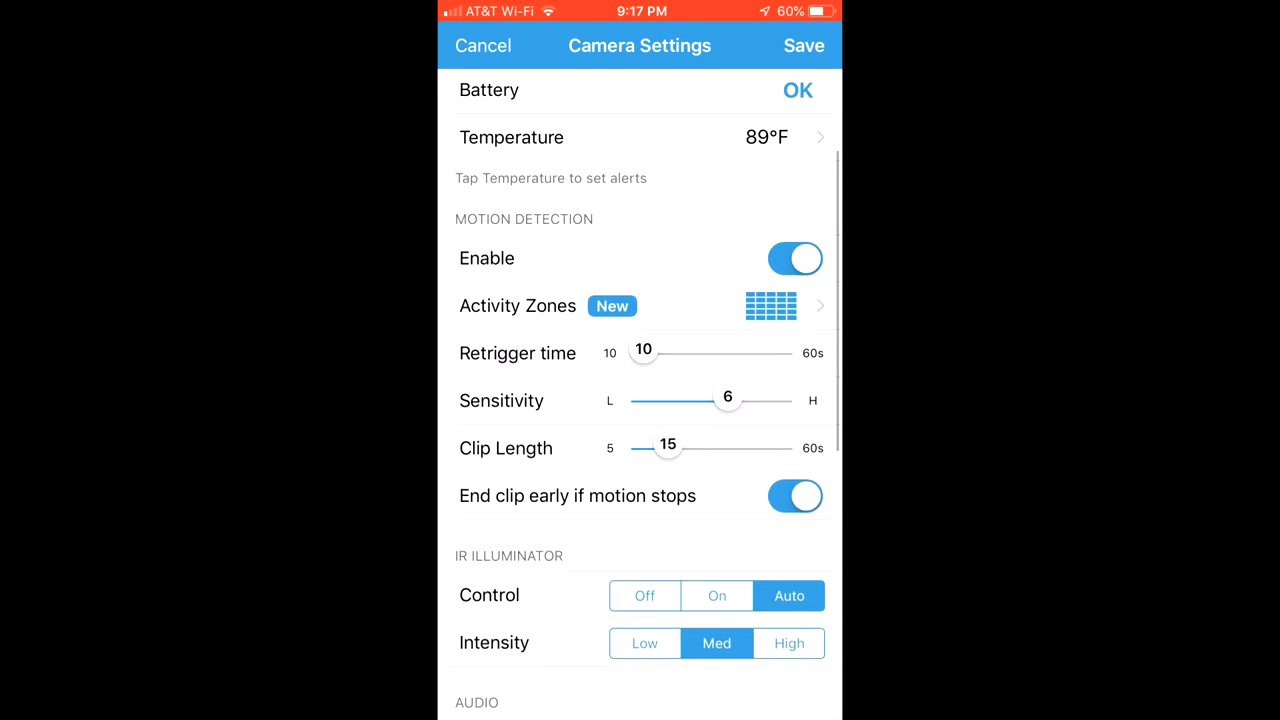
scroll("down", 3)
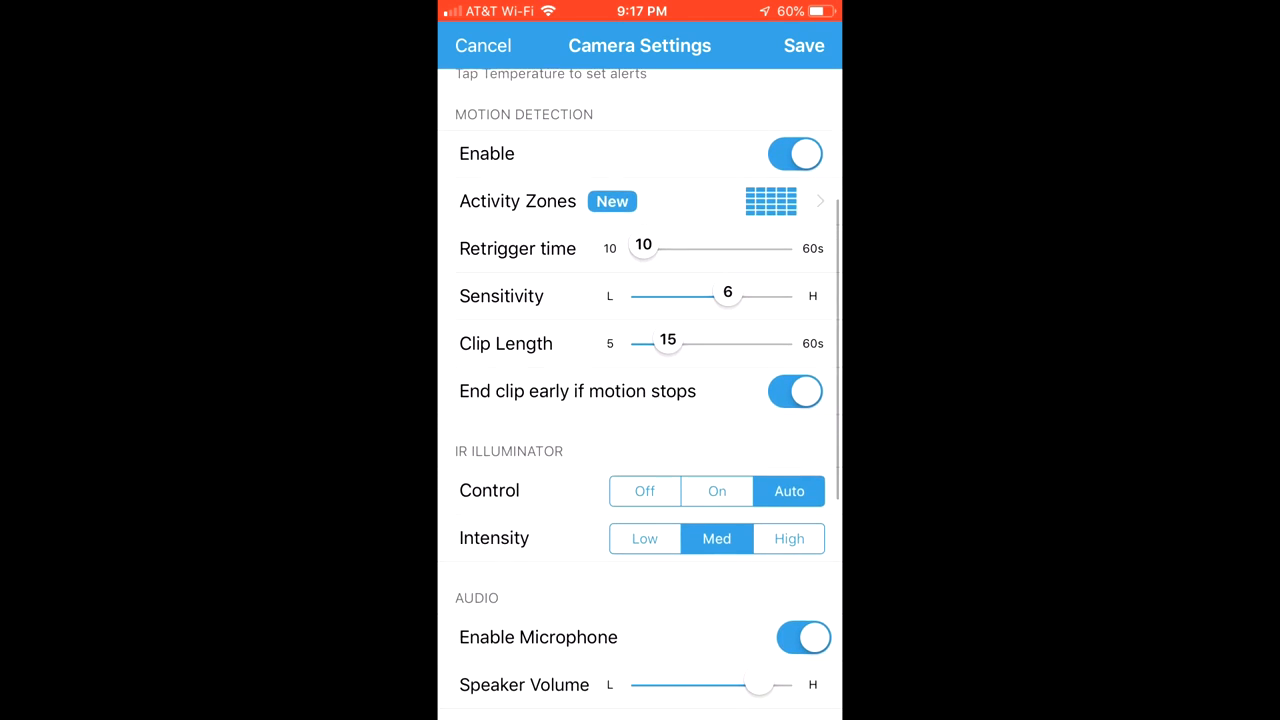
scroll("up", 3)
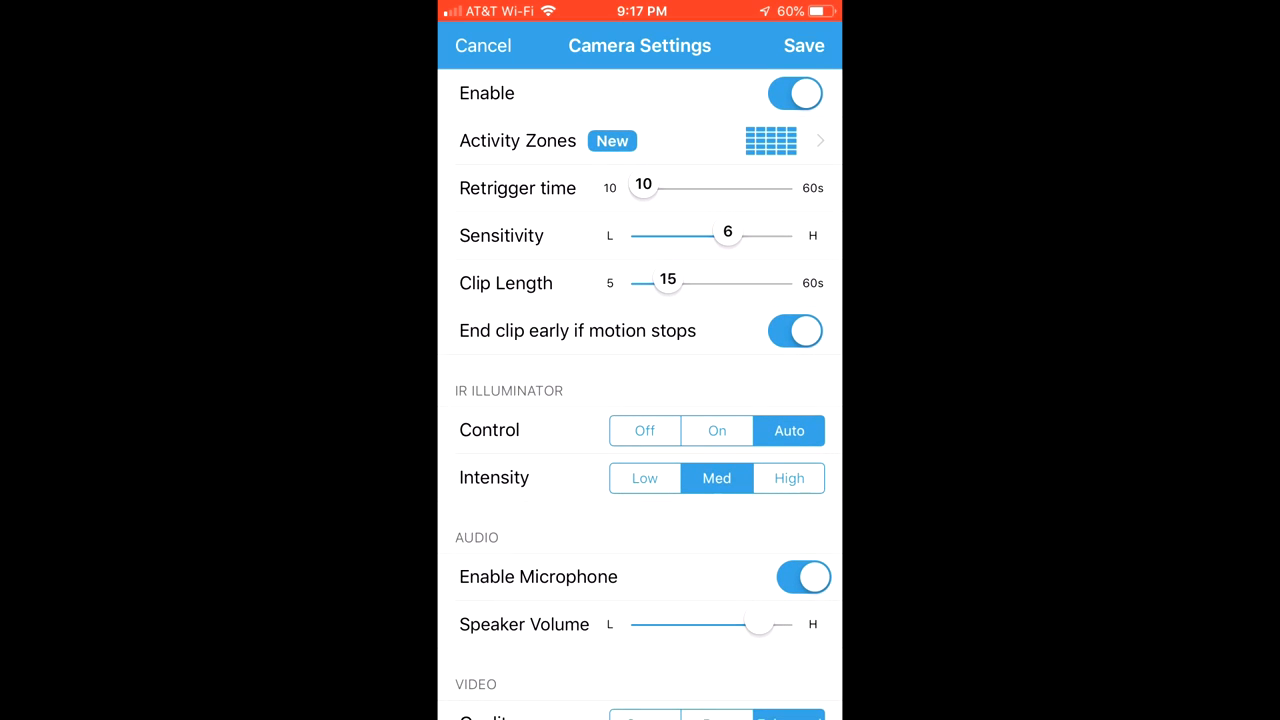
scroll("down", 3)
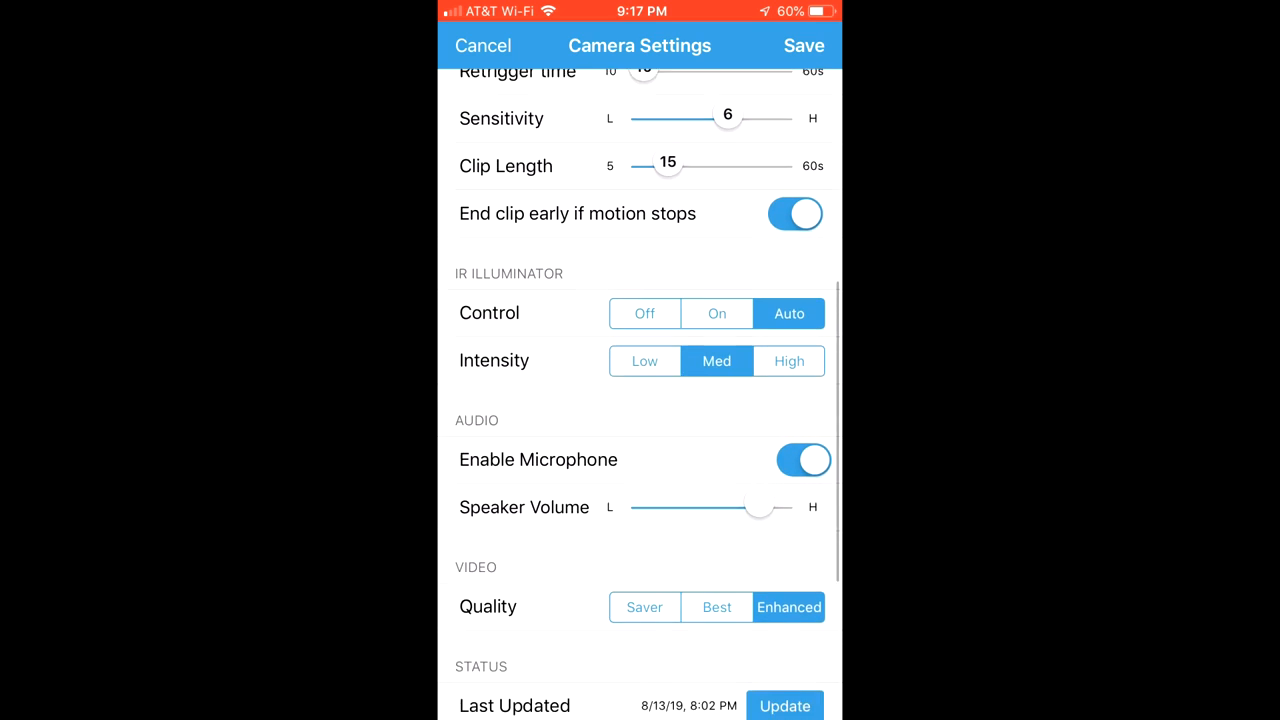
scroll("down", 3)
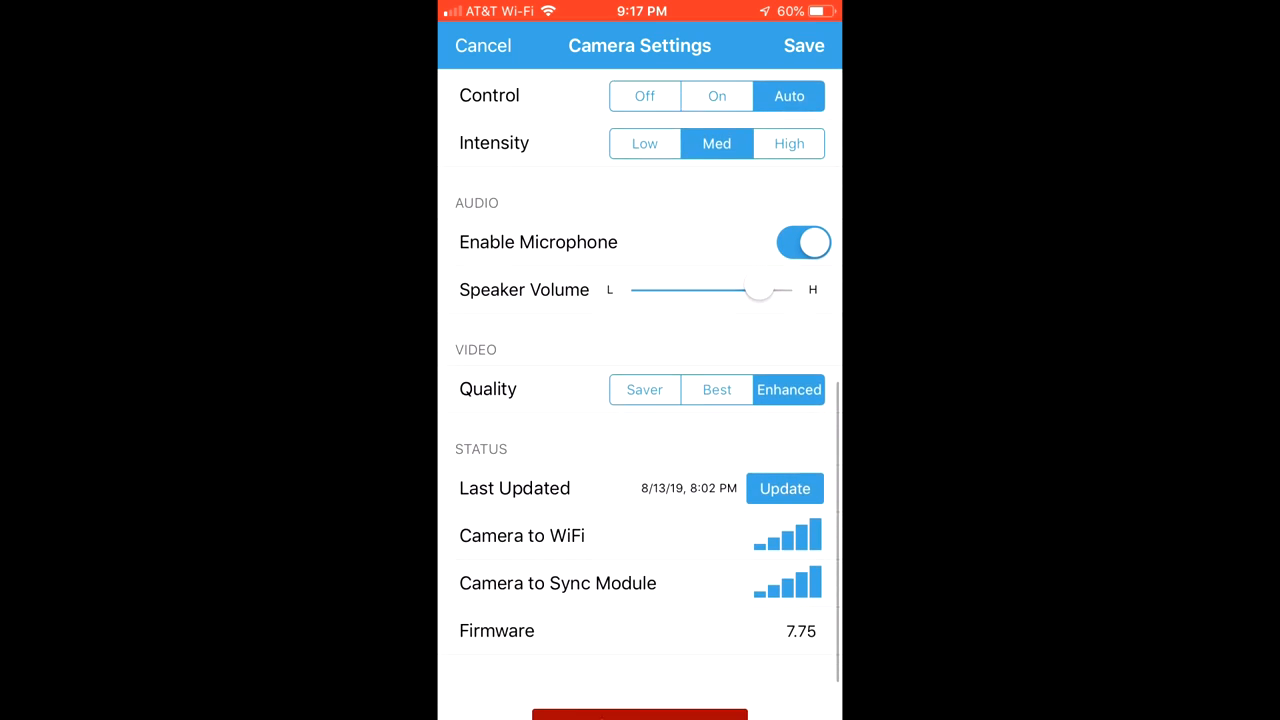
scroll("down", 3)
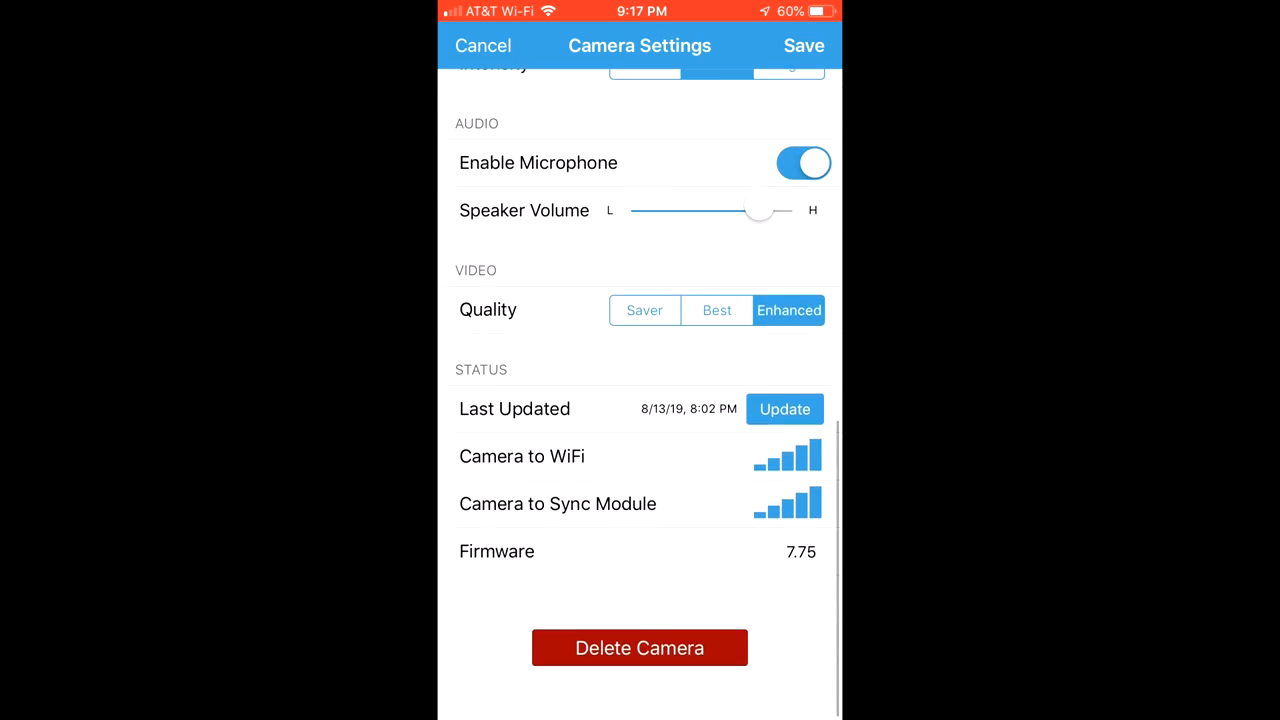
scroll("up", 3)
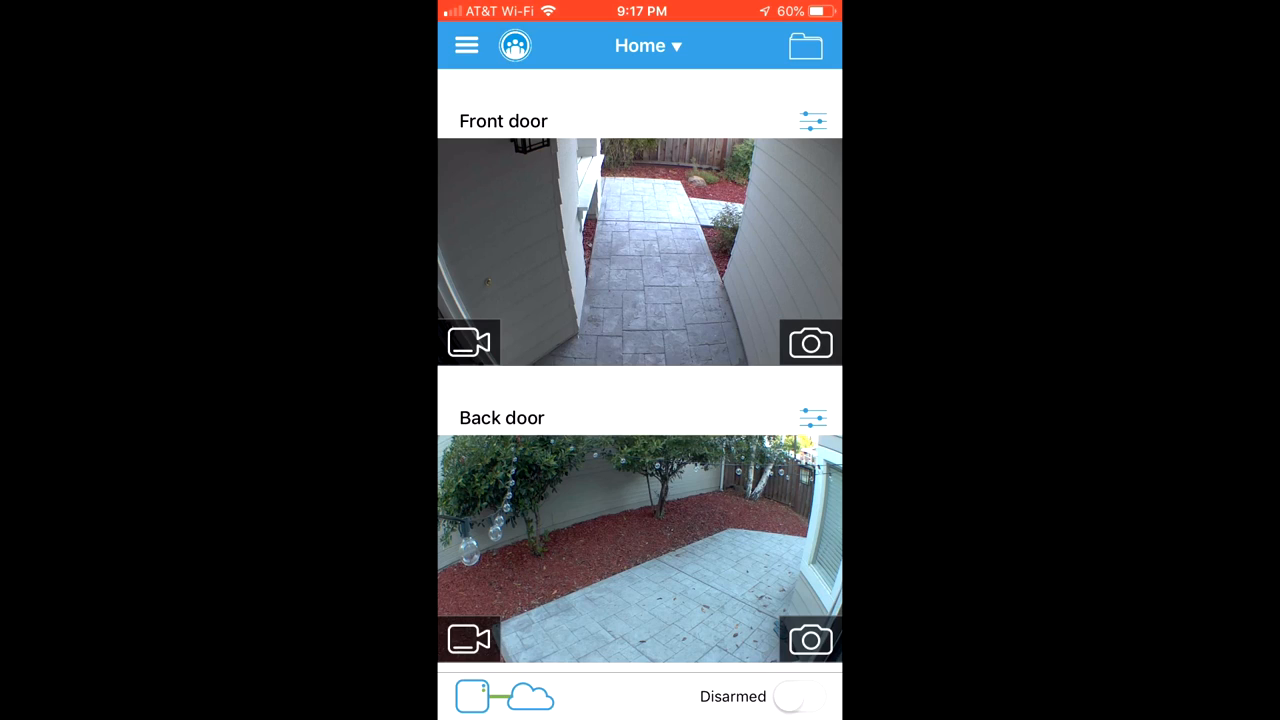
left_click(806, 118)
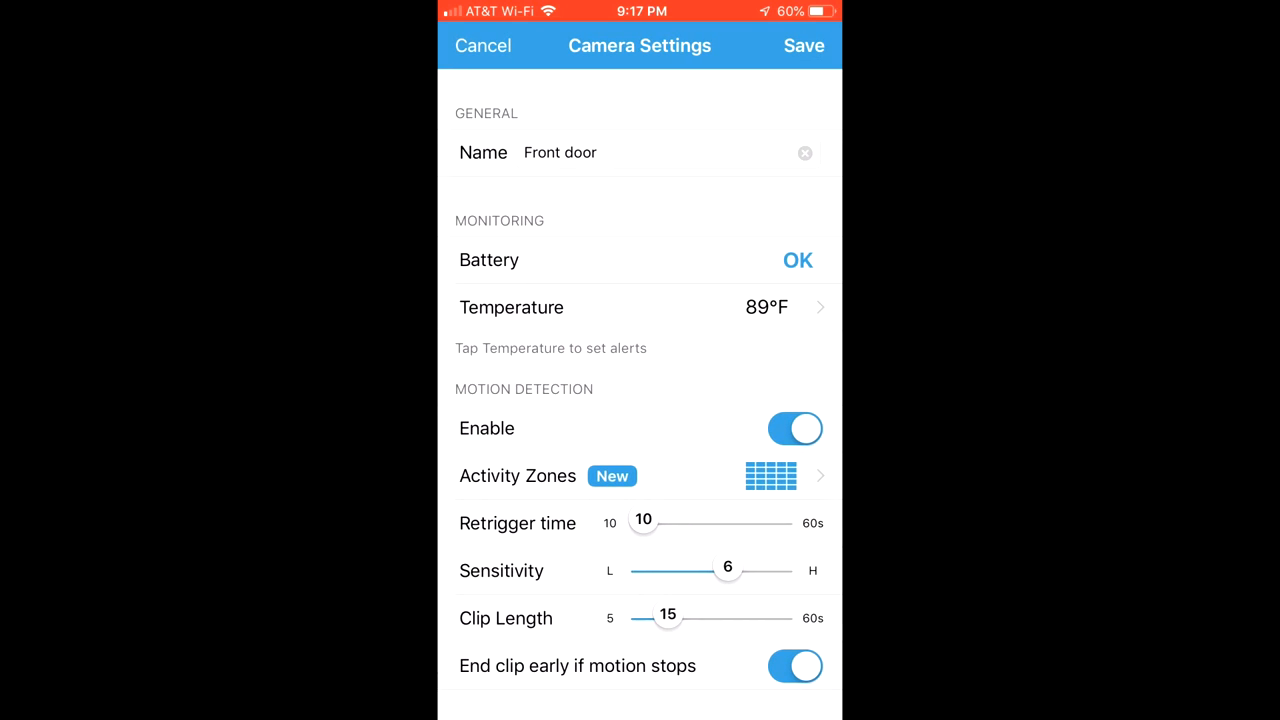
scroll("down", 3)
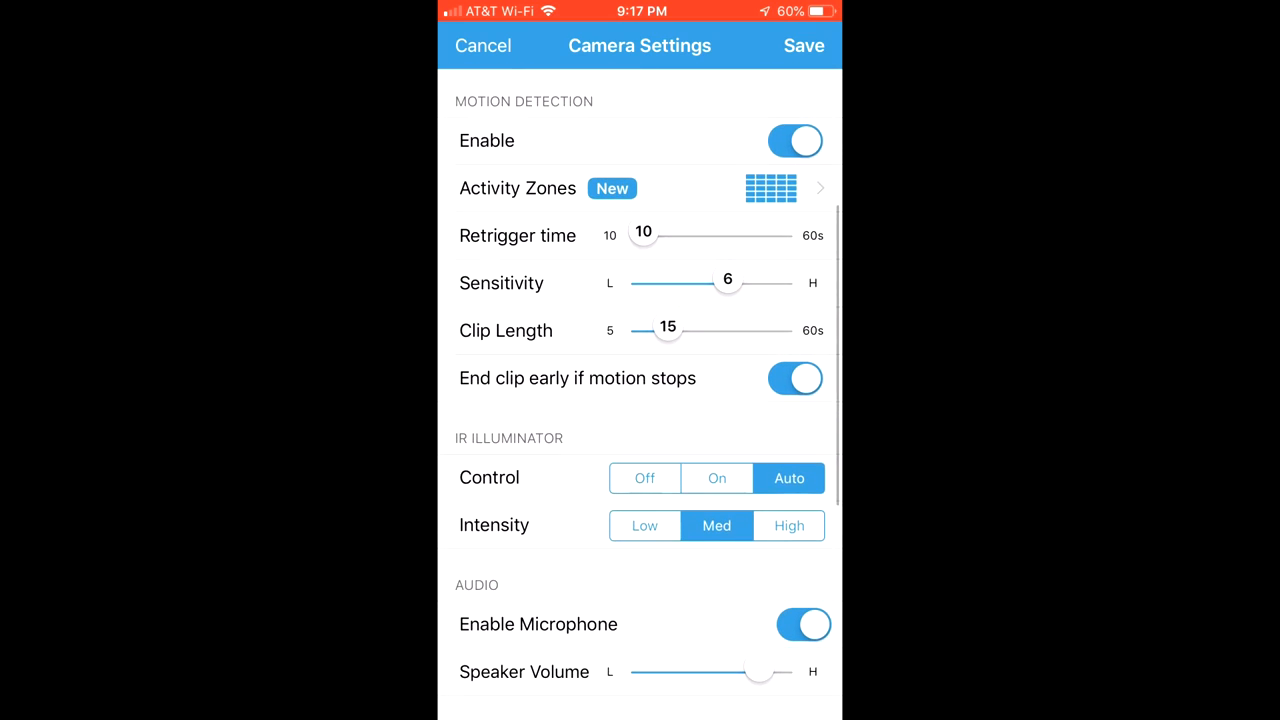
scroll("down", 3)
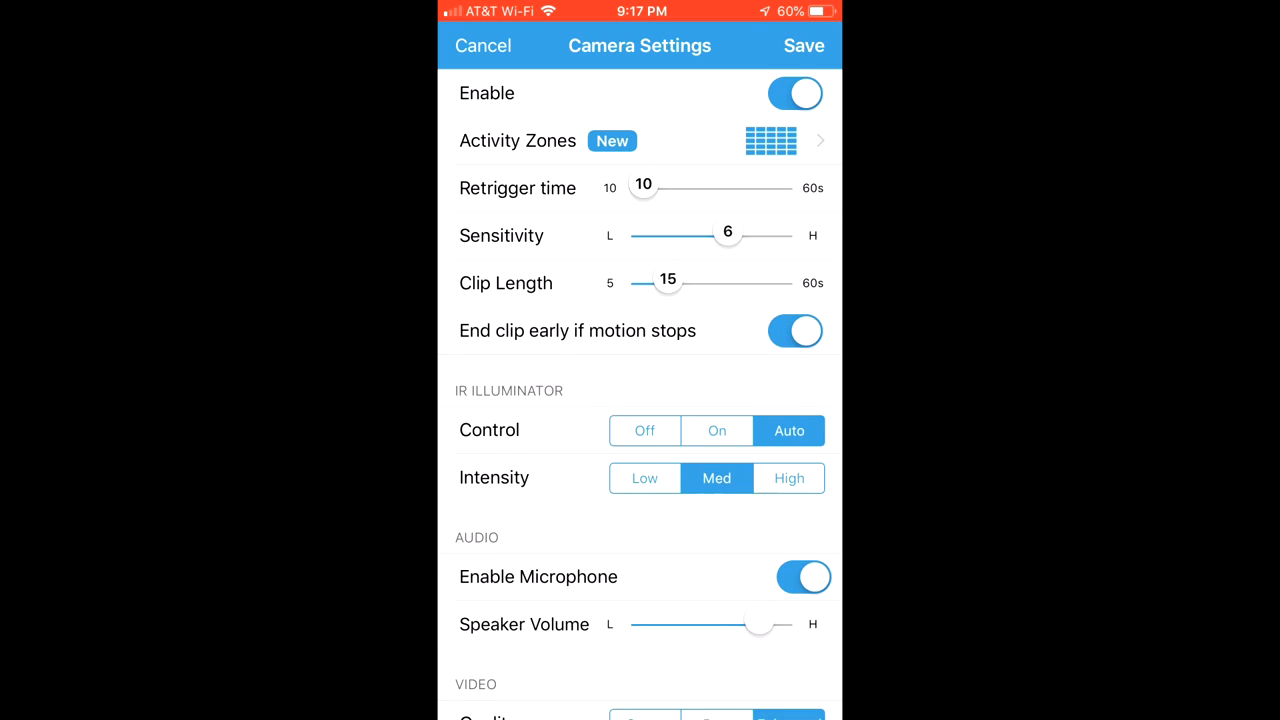
scroll("down", 3)
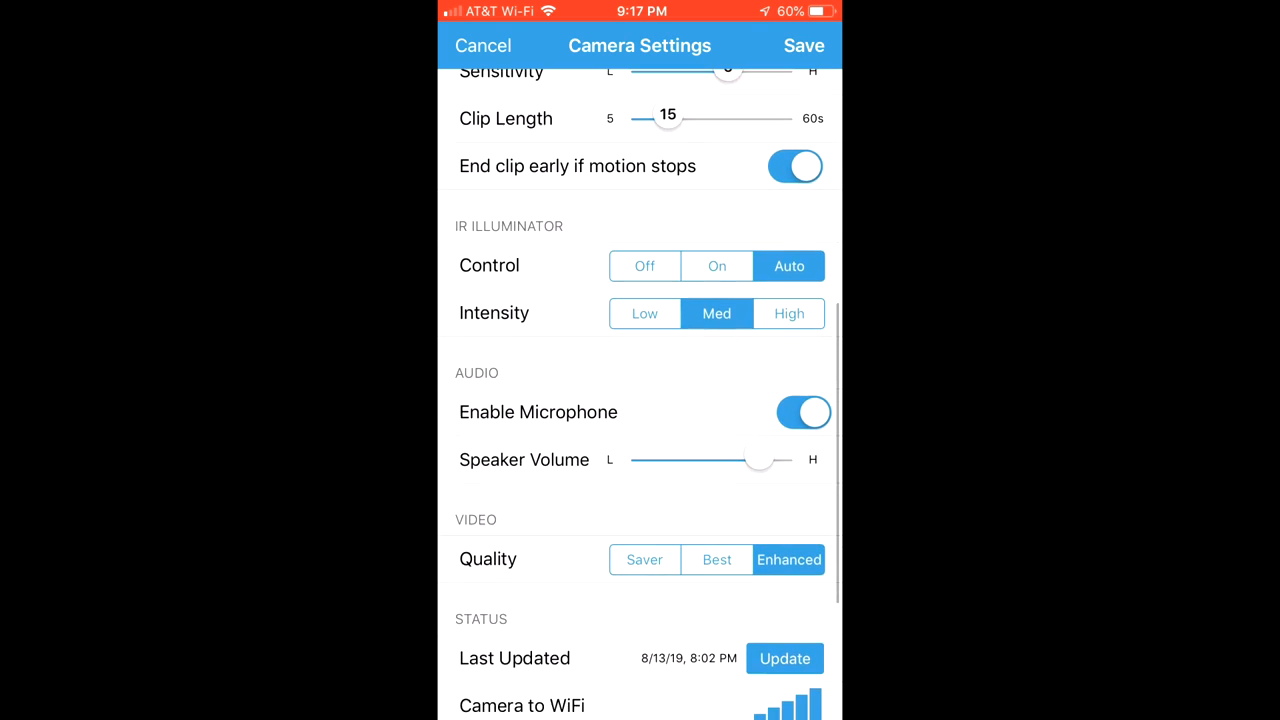
scroll("down", 3)
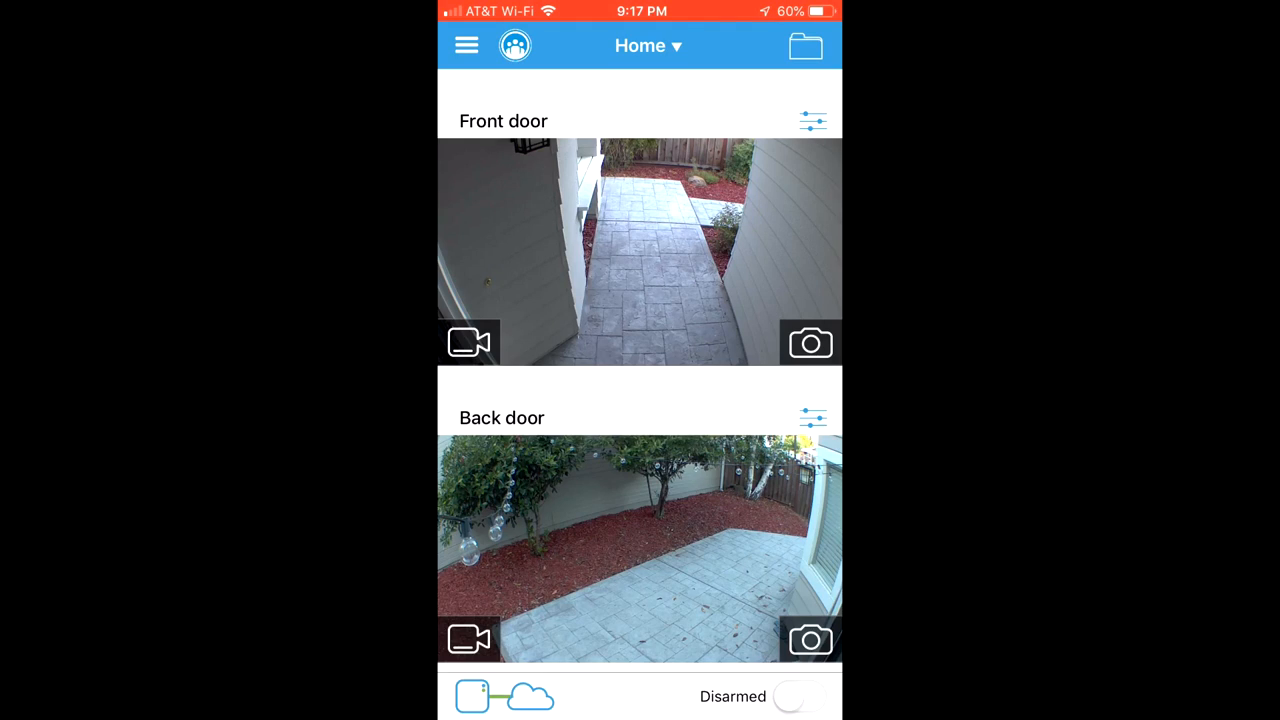
left_click(812, 120)
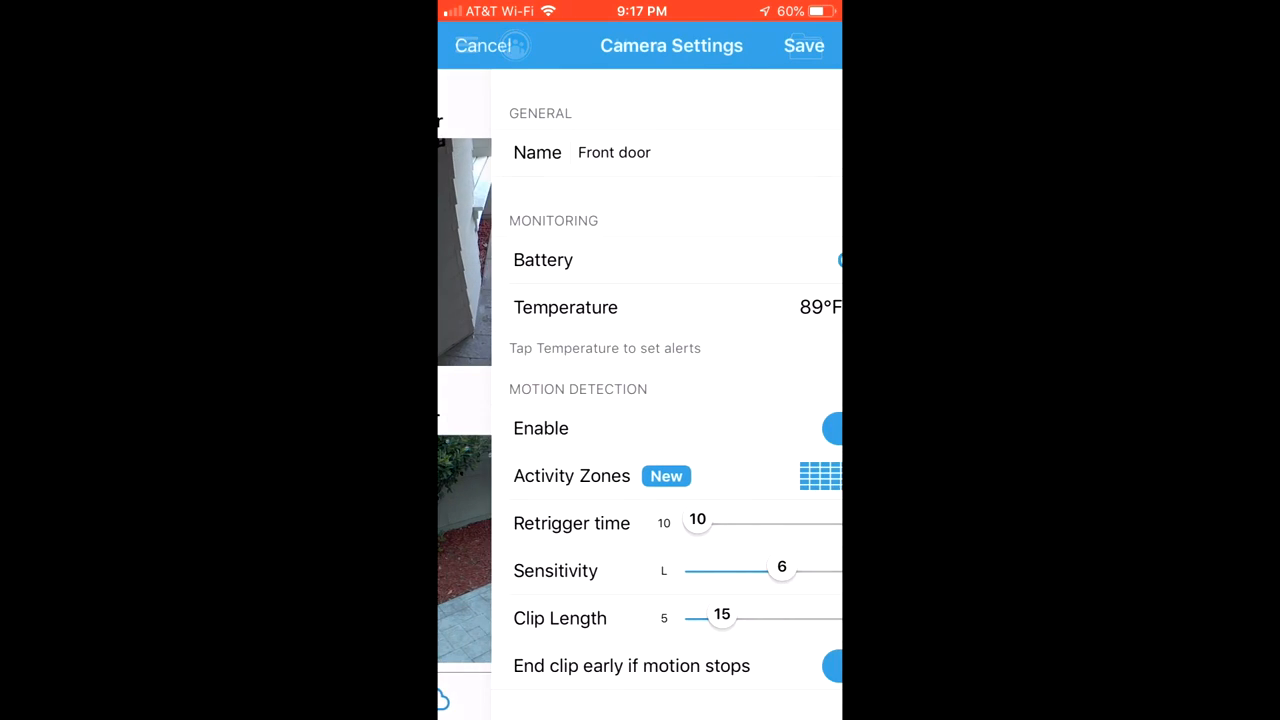